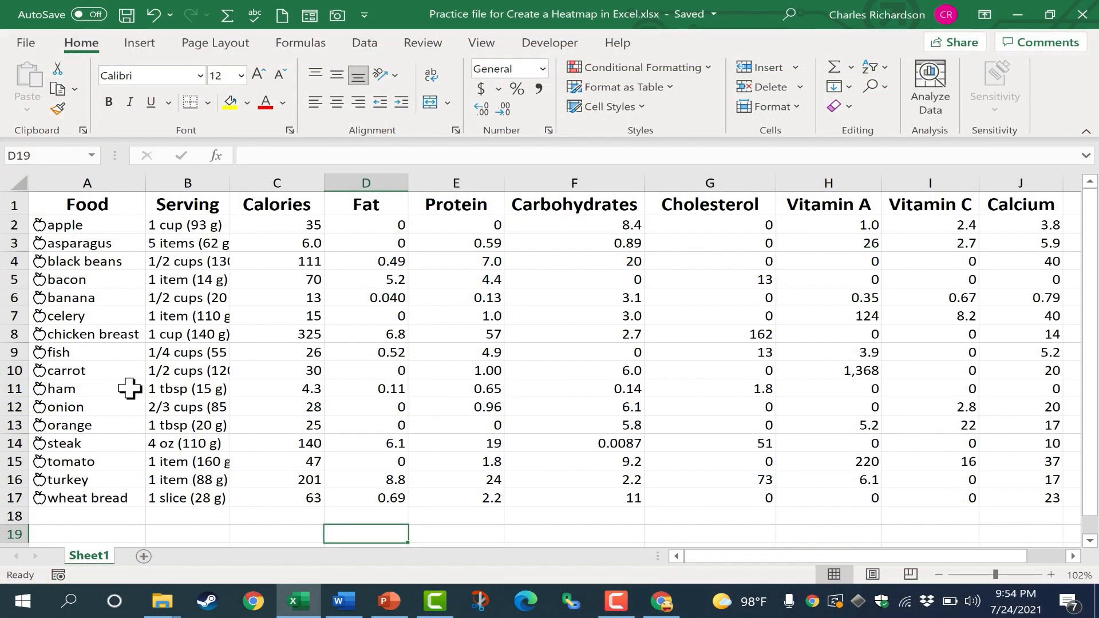
mouse_move(105, 243)
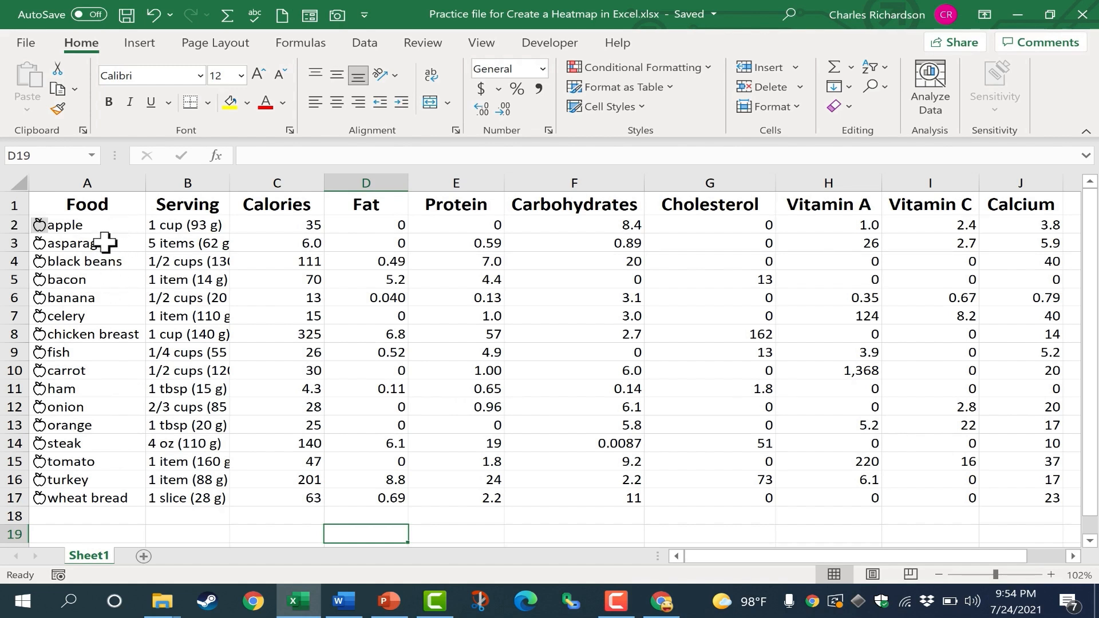
mouse_move(825, 257)
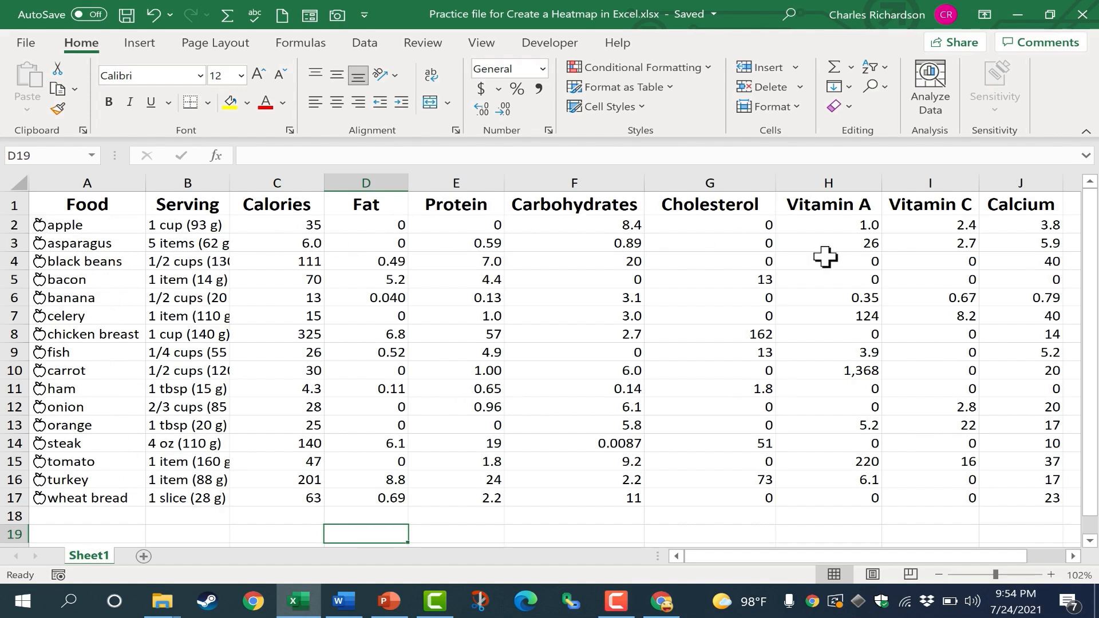
mouse_move(183, 267)
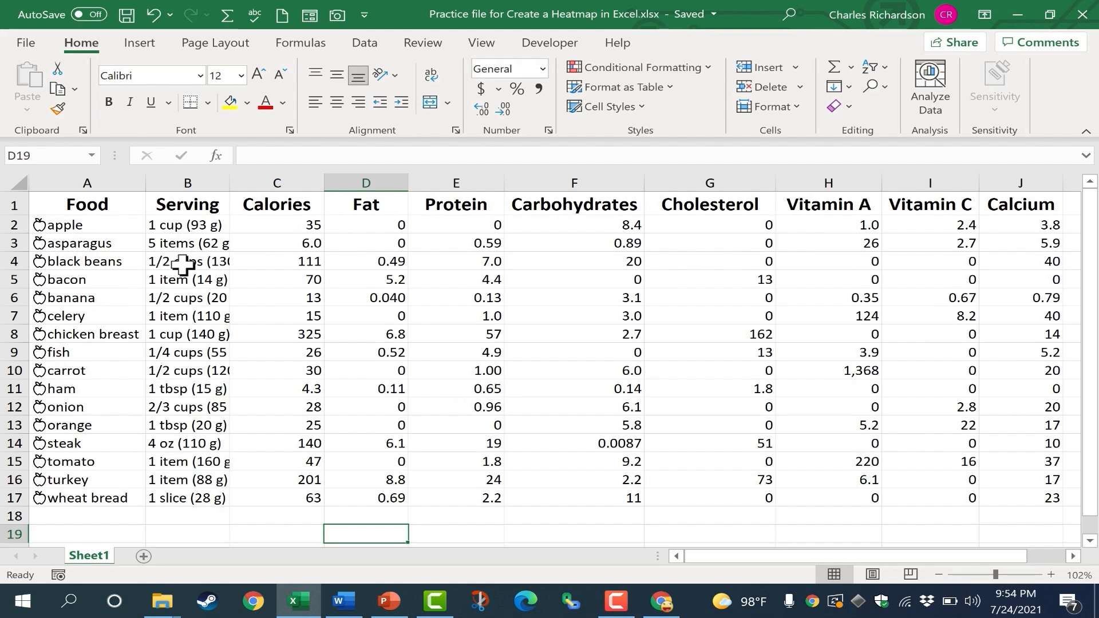
mouse_move(364, 42)
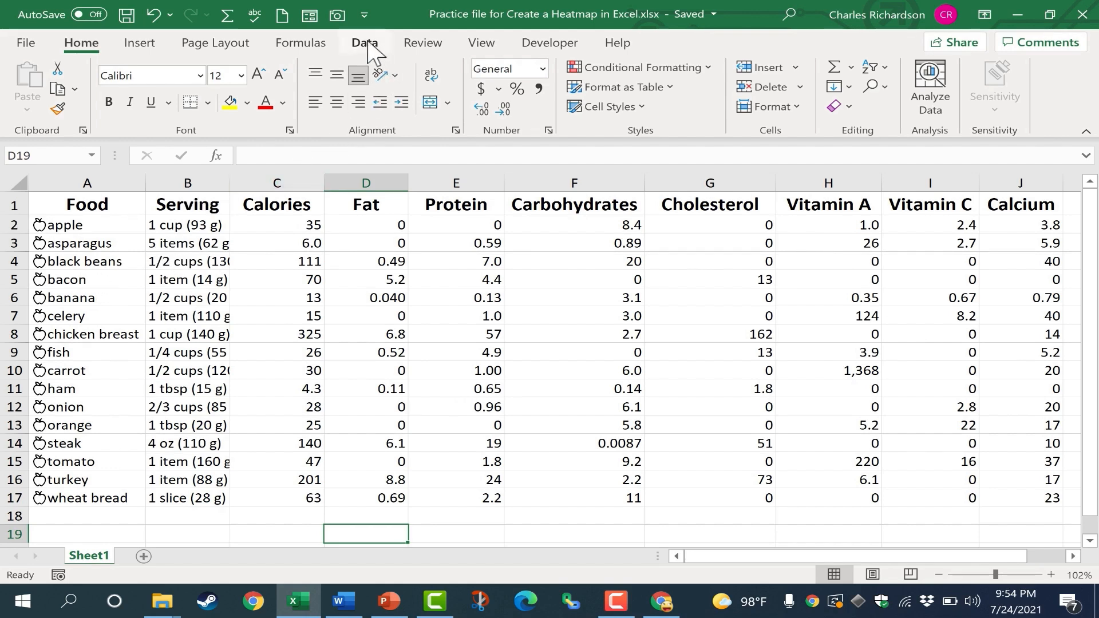
- Show the Data ribbon tools over the unchanged nutrition table
left_click(364, 42)
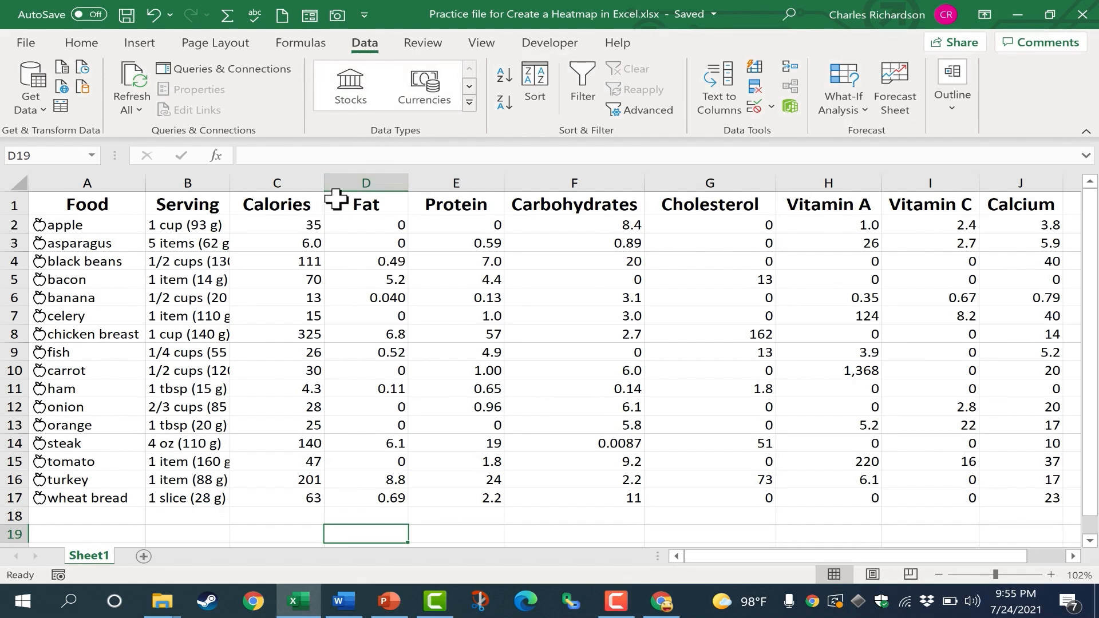
mouse_move(313, 223)
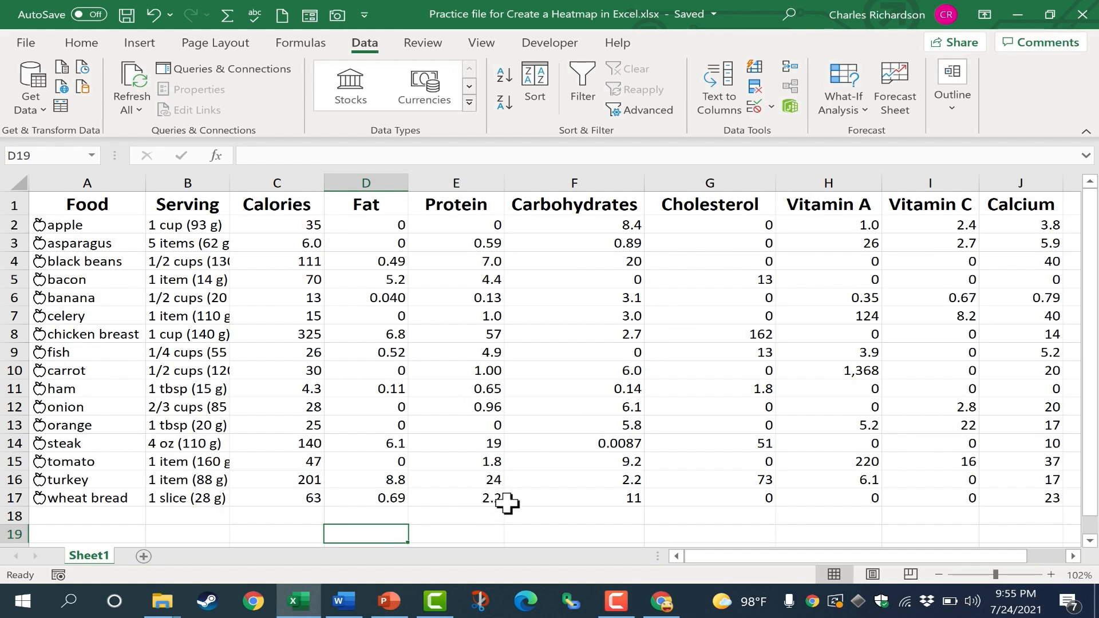
mouse_move(660, 366)
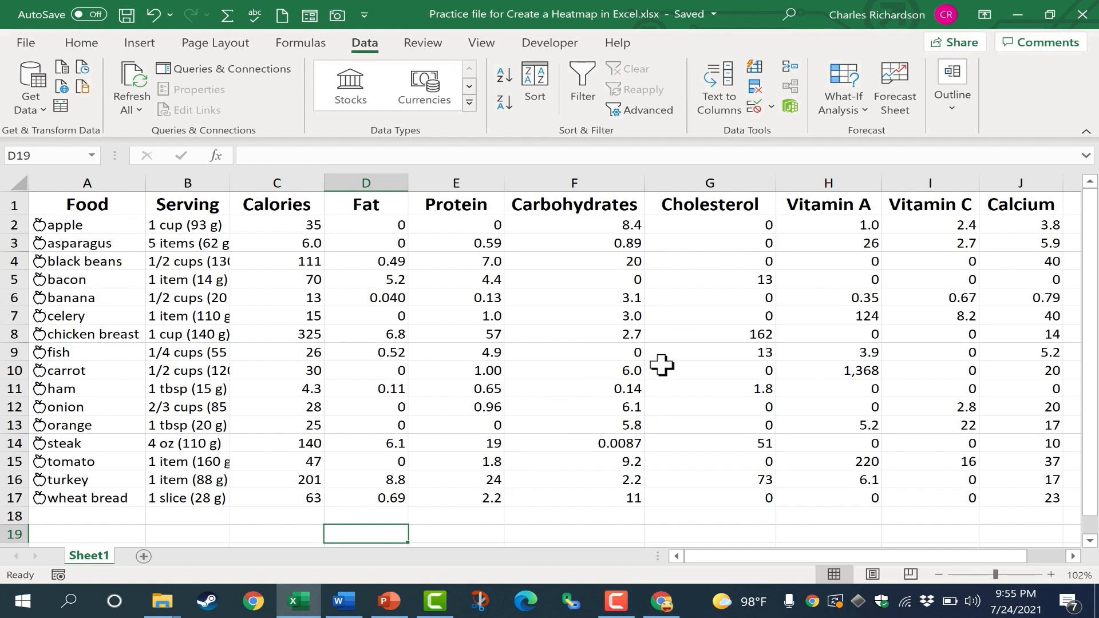
- Browse Bing image results for 'heat map' down to a risk likelihood-consequence heat map
left_click(661, 601)
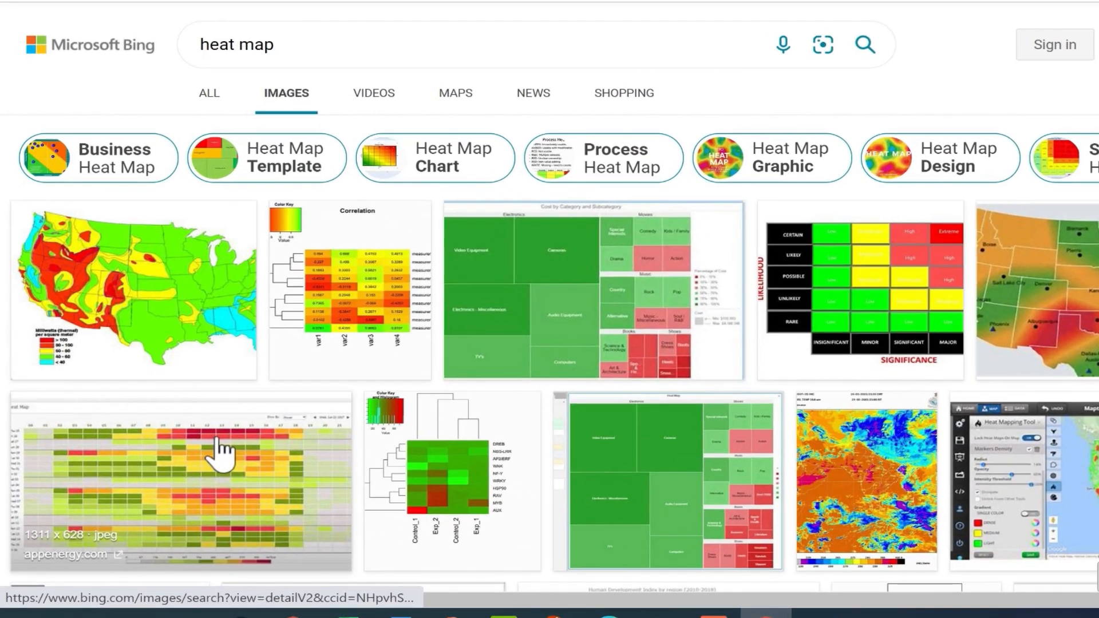
scroll("down", 3)
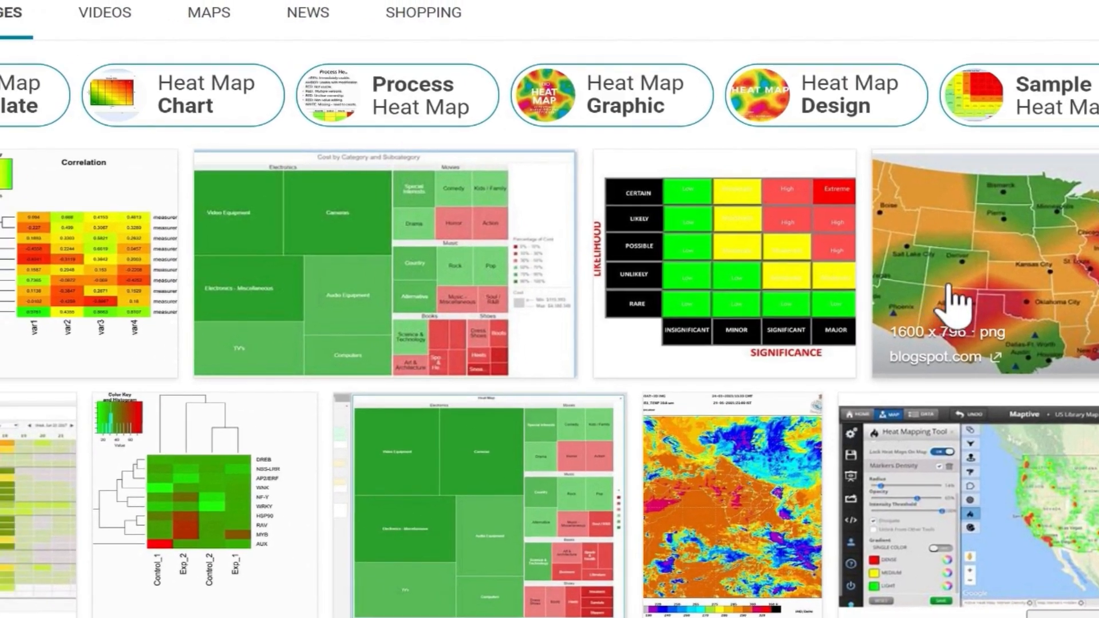
scroll("down", 3)
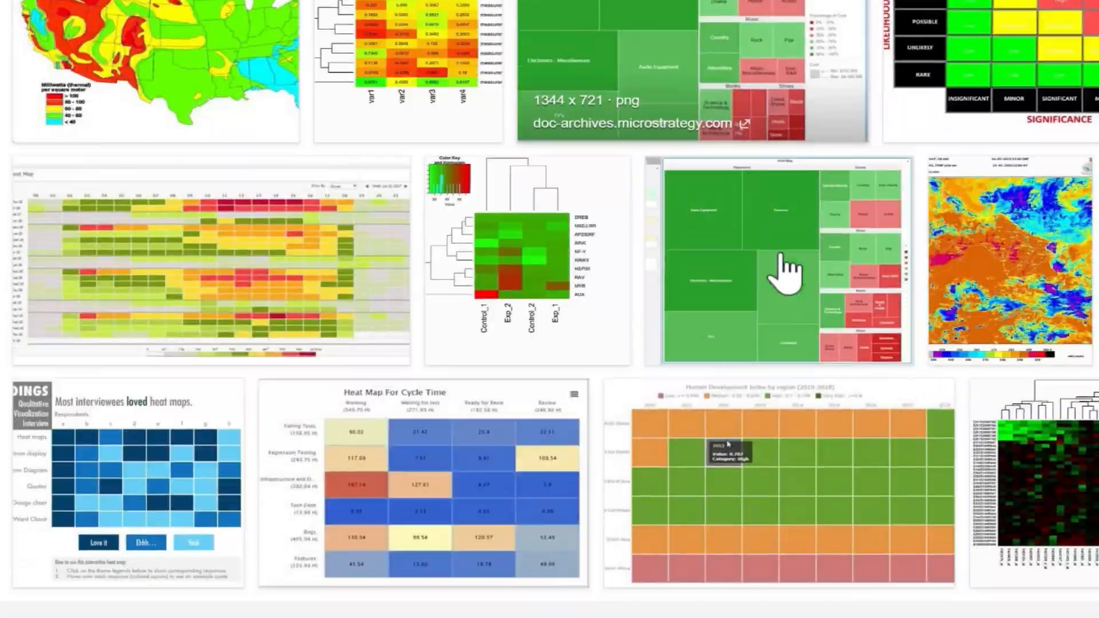
scroll("down", 3)
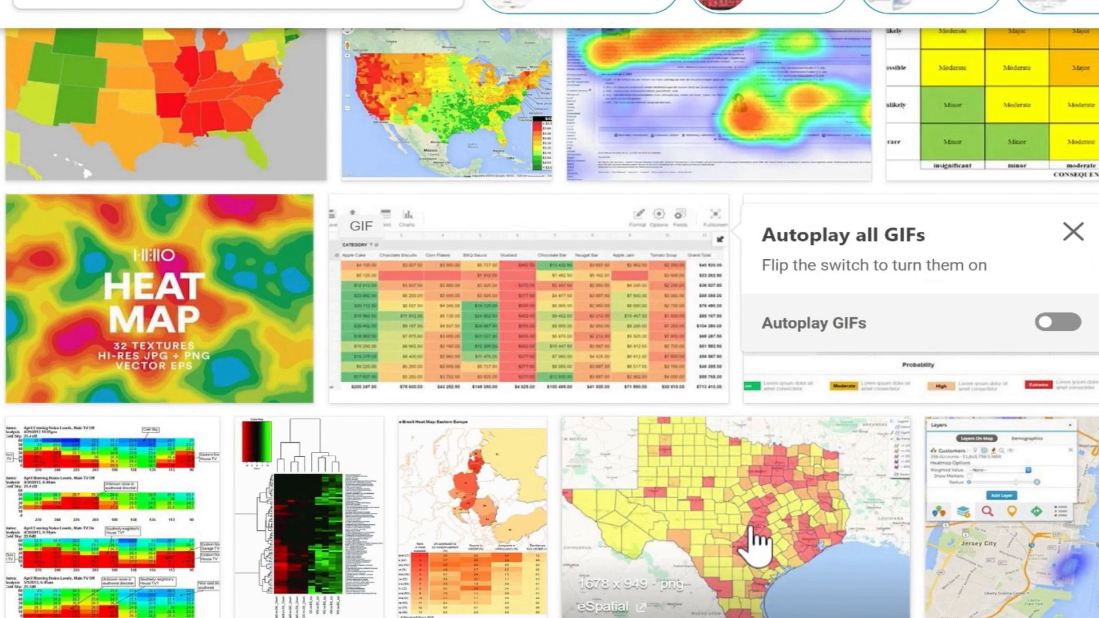
scroll("down", 3)
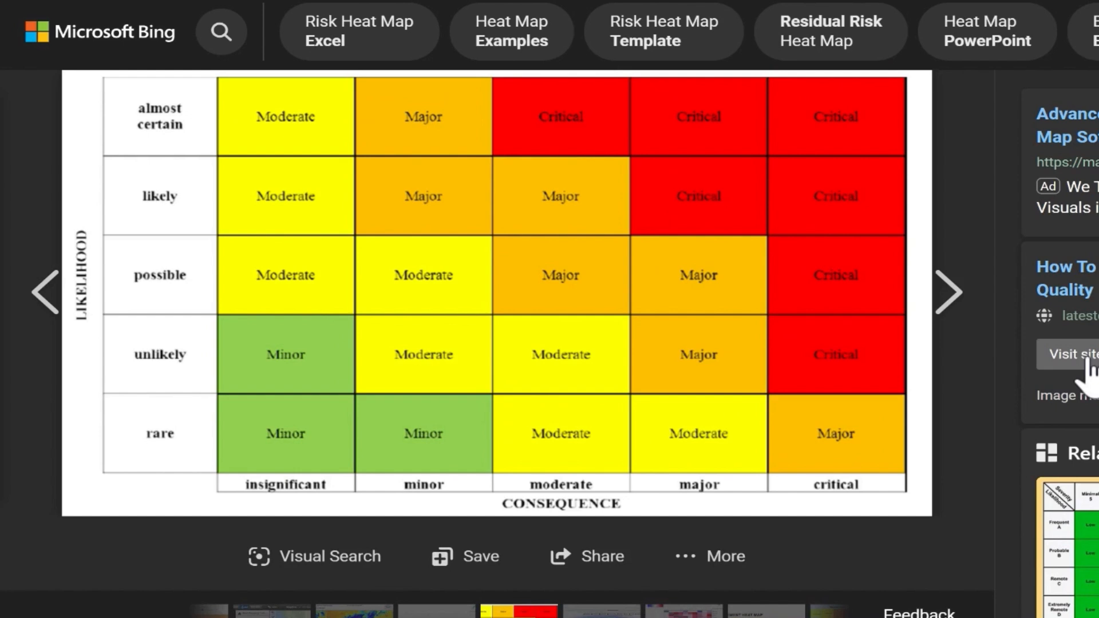
mouse_move(697, 218)
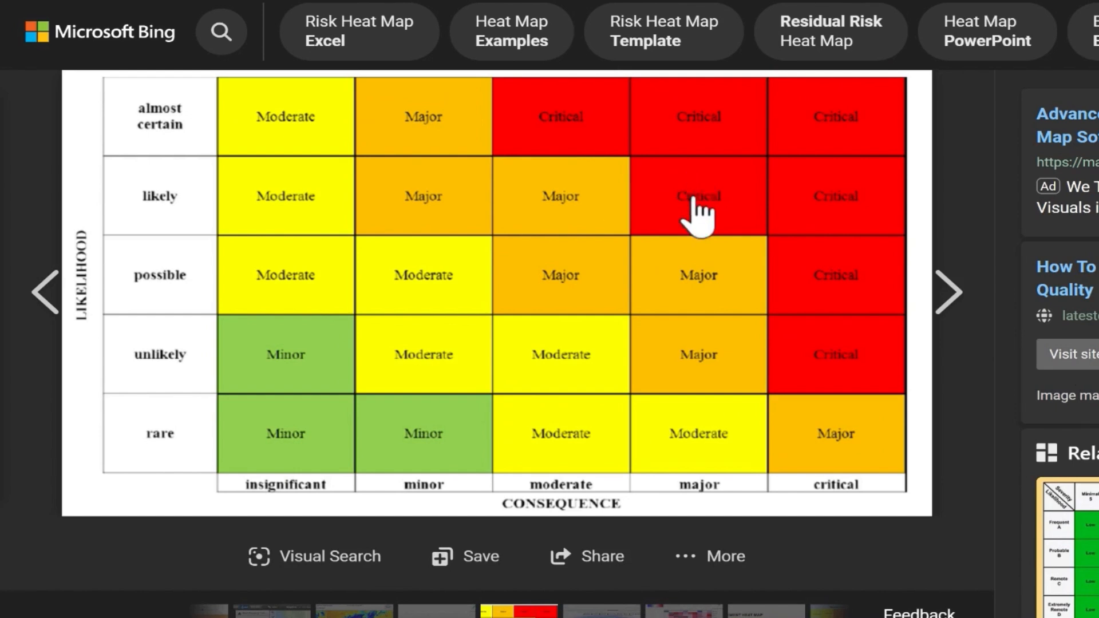
mouse_move(285, 441)
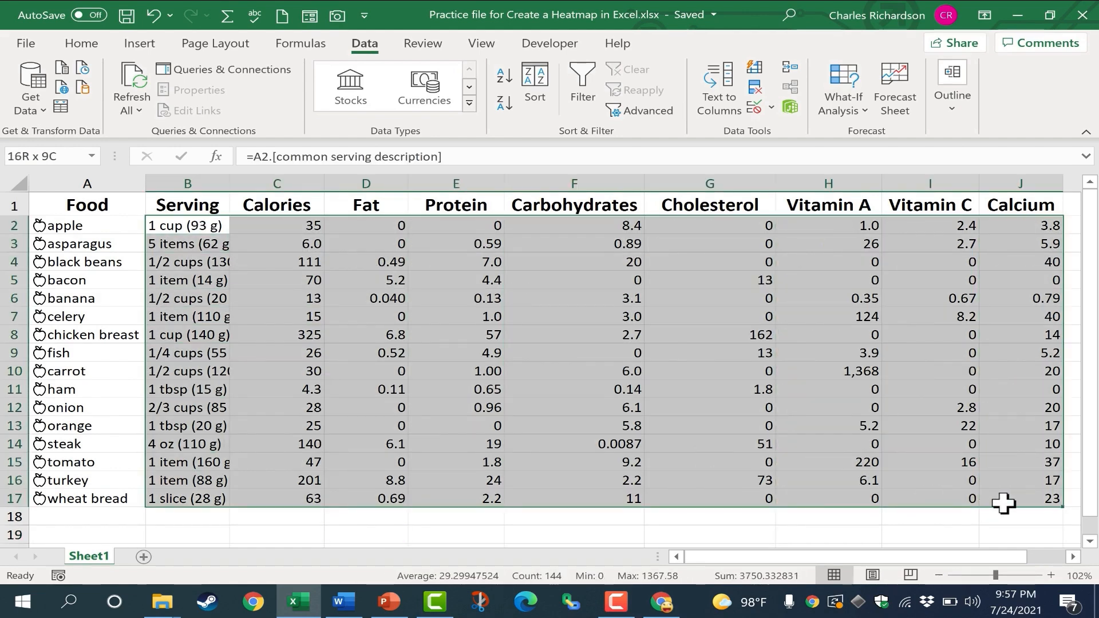
- Select the nutrient values C2:J17 and return to the Home formatting tools
left_click(709, 516)
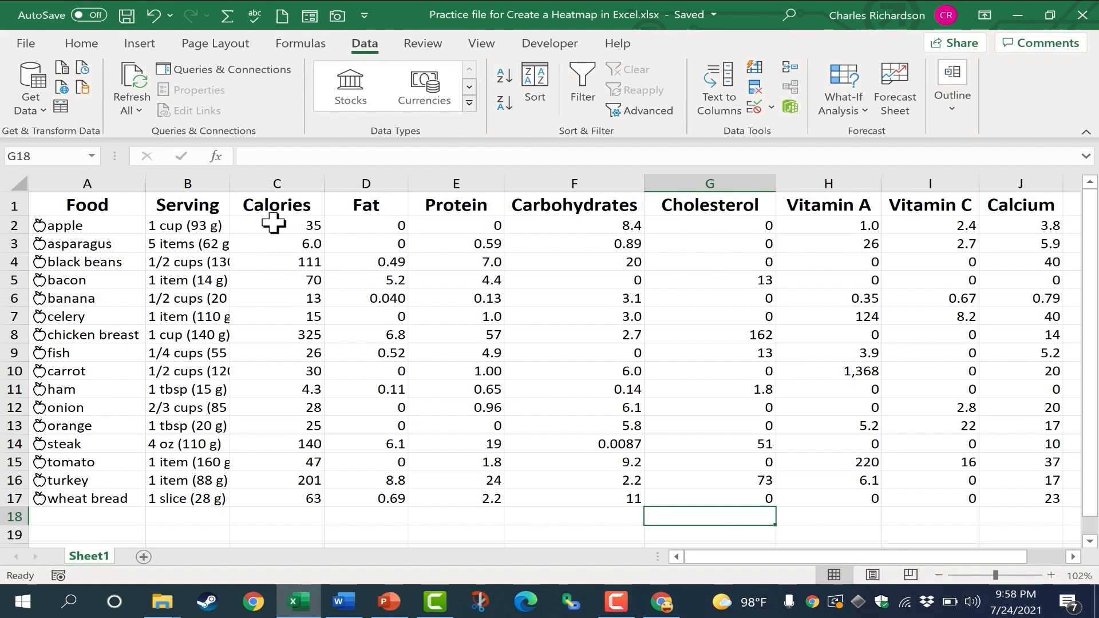
left_click_drag(276, 225, 275, 243)
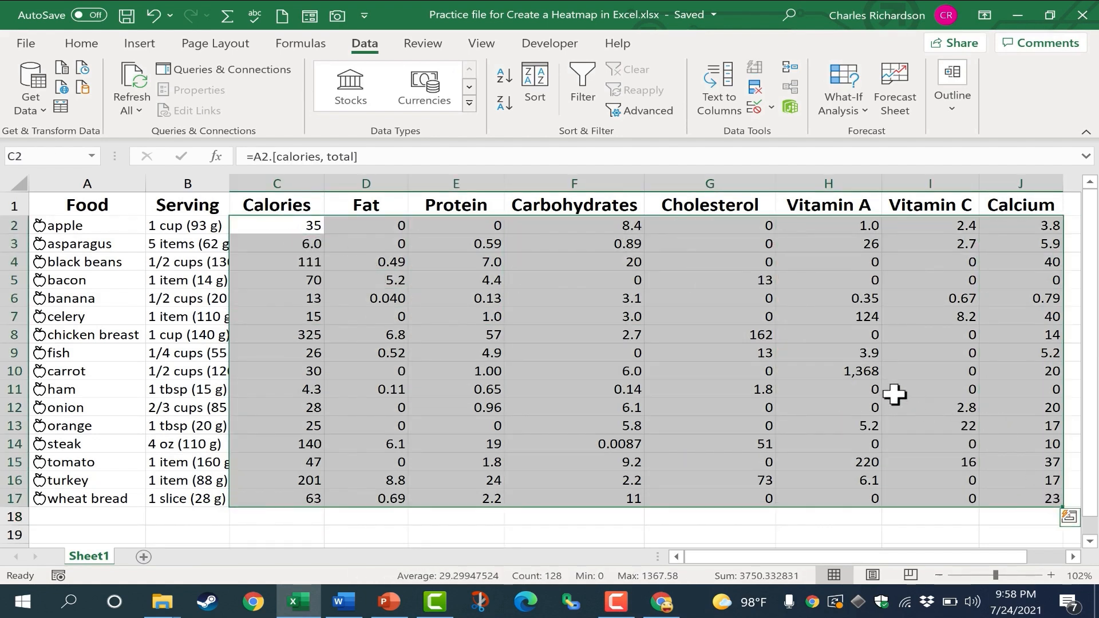
mouse_move(386, 324)
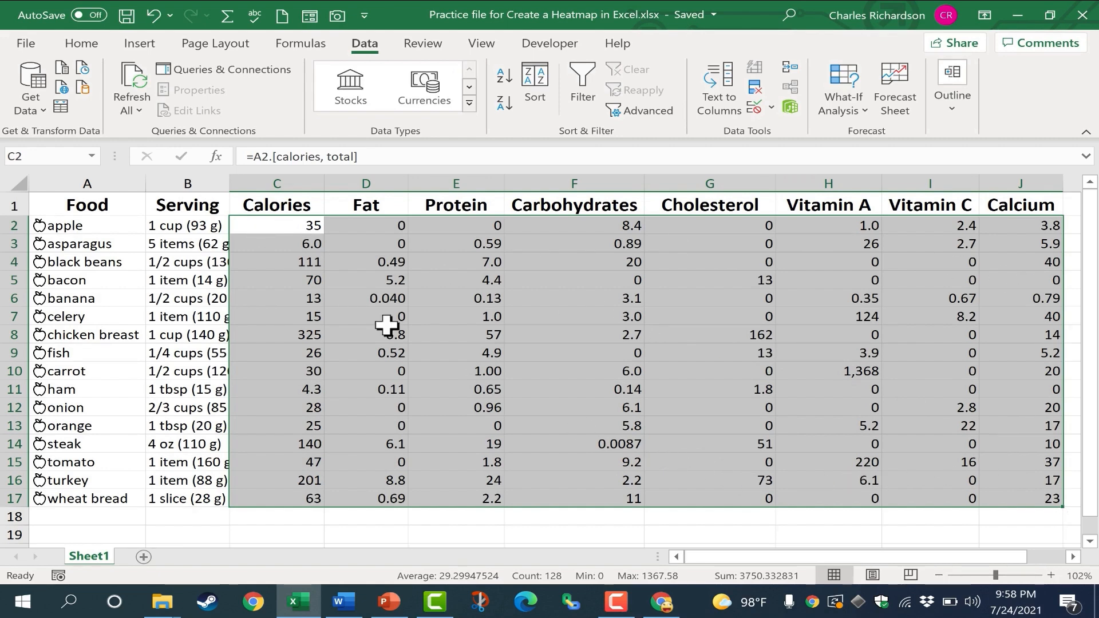
left_click(80, 42)
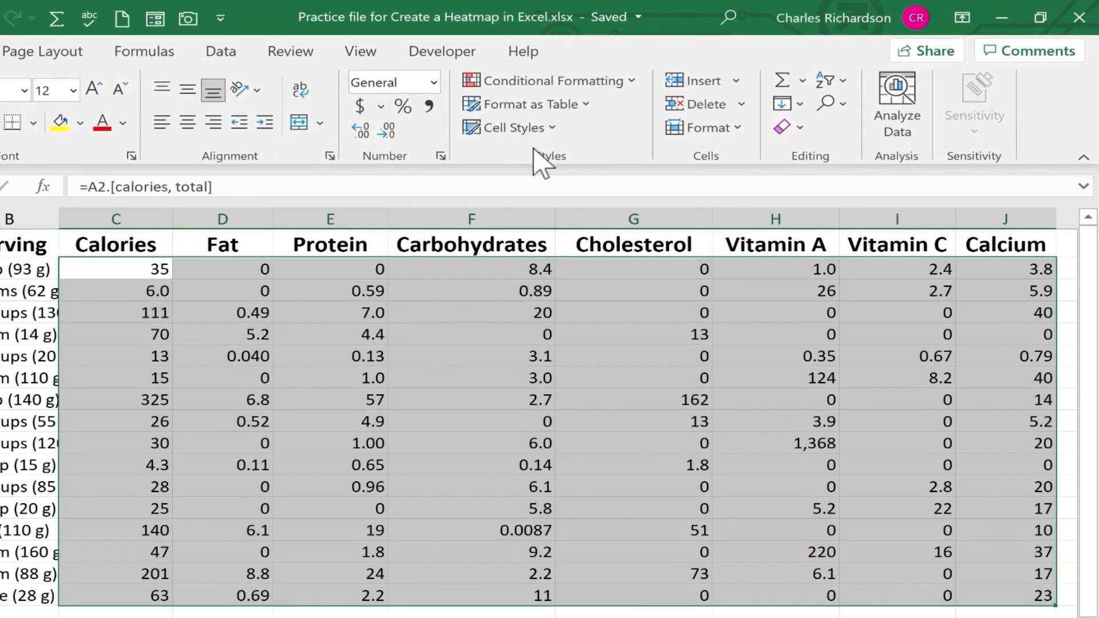
- Apply a Green-Yellow-Red colour scale to all nutrient values C2:J17
left_click(551, 80)
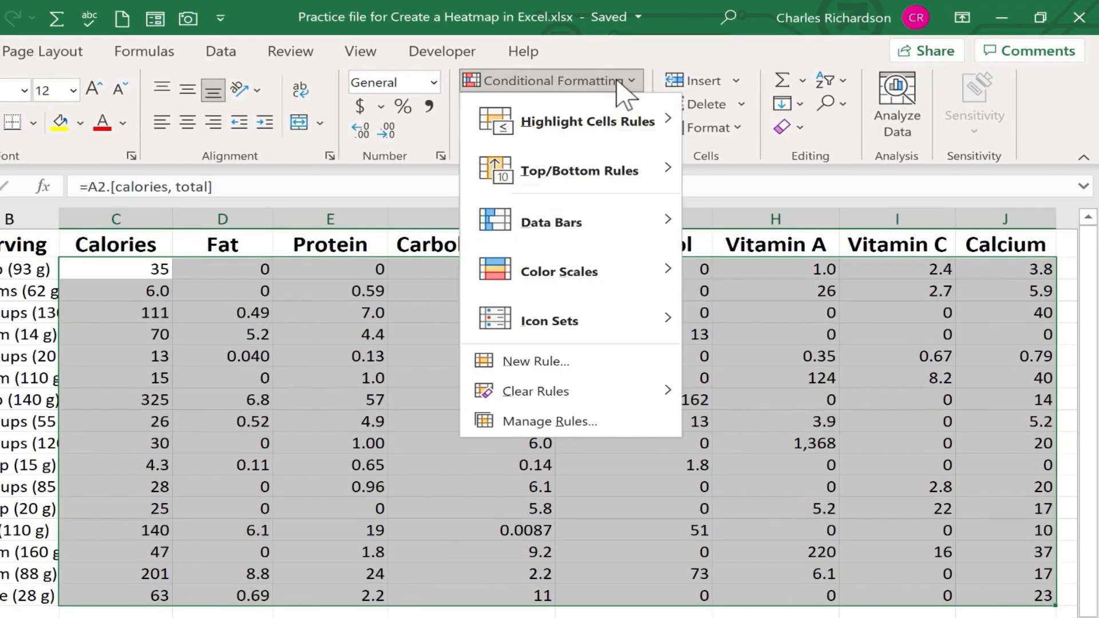
mouse_move(559, 271)
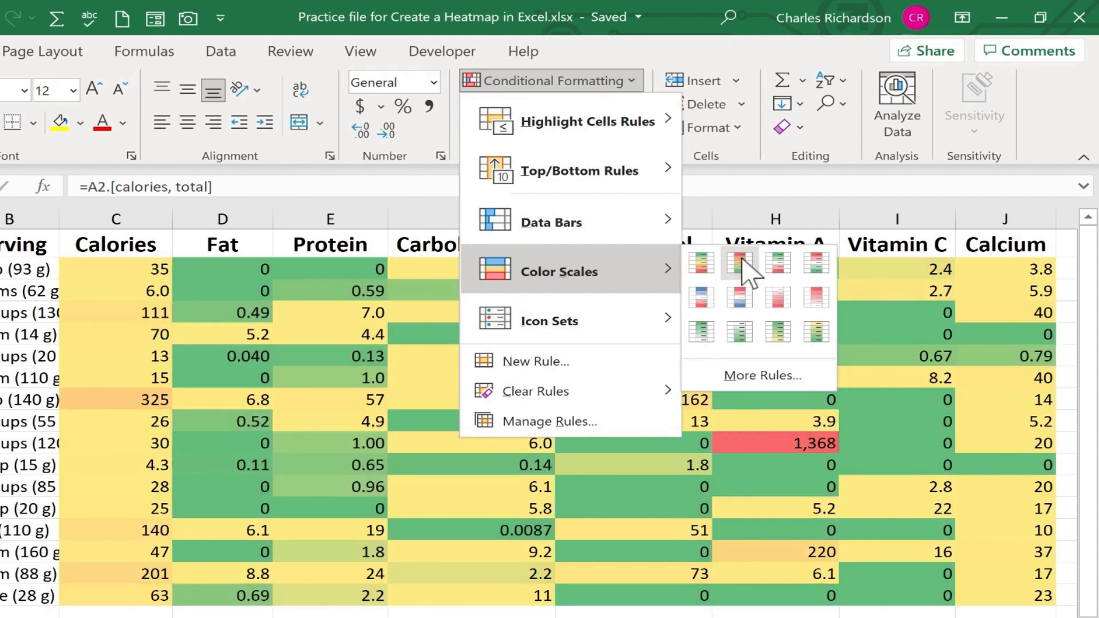
mouse_move(736, 261)
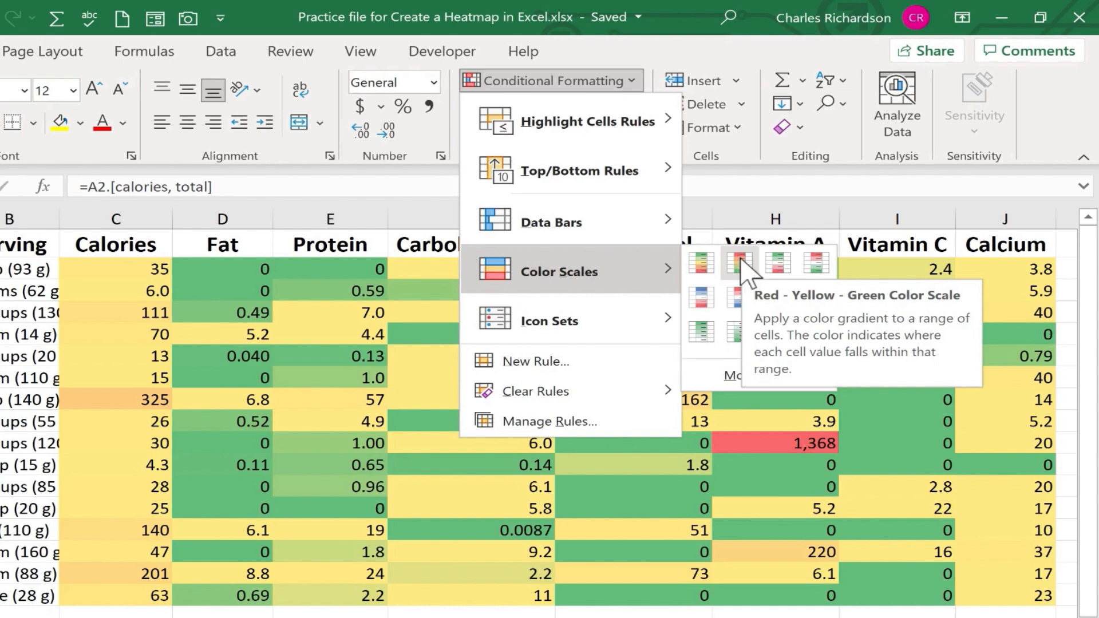
mouse_move(746, 280)
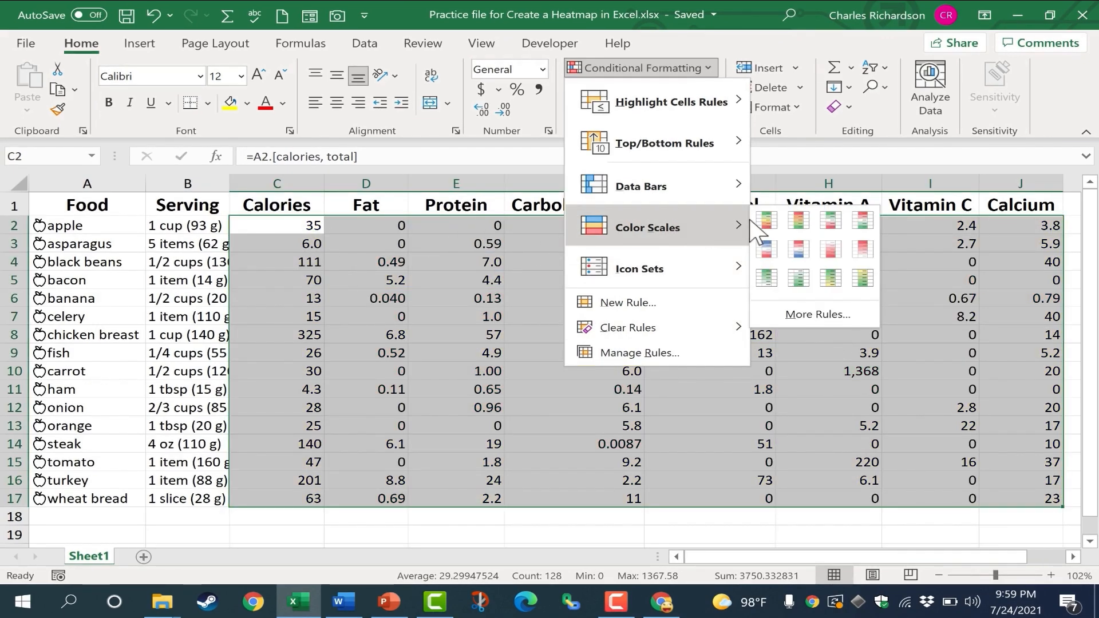
left_click(764, 220)
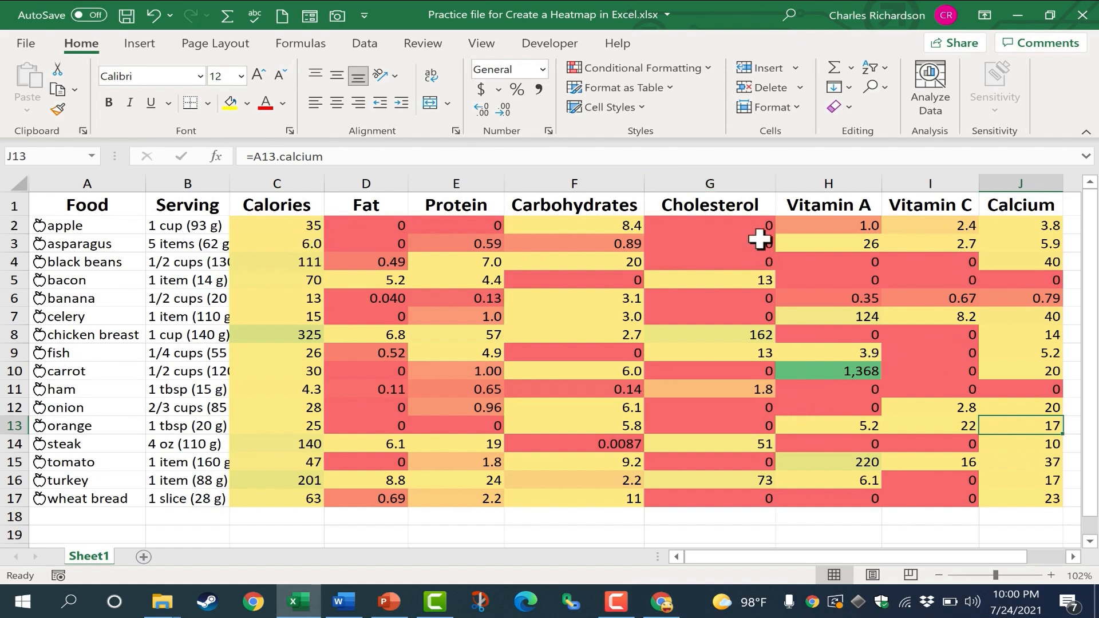
mouse_move(832, 379)
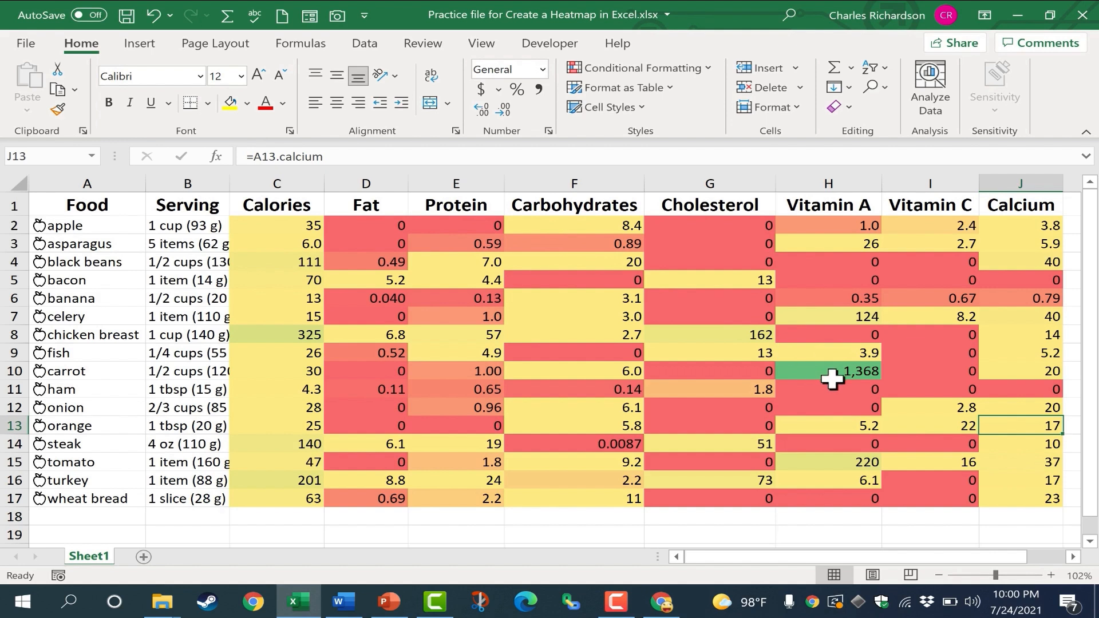
mouse_move(499, 371)
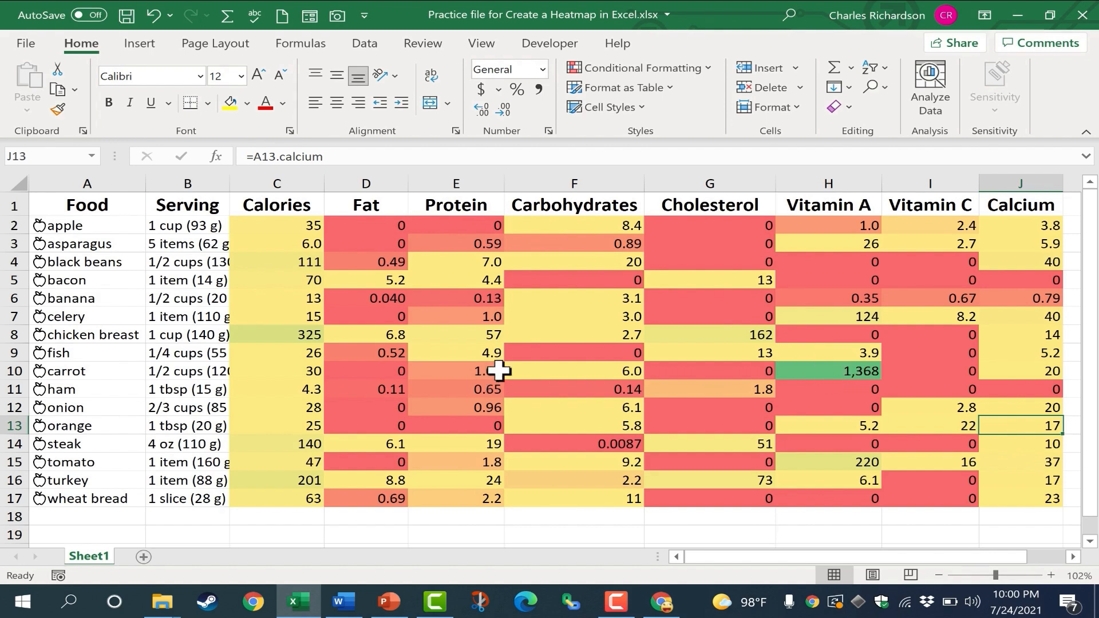
mouse_move(841, 376)
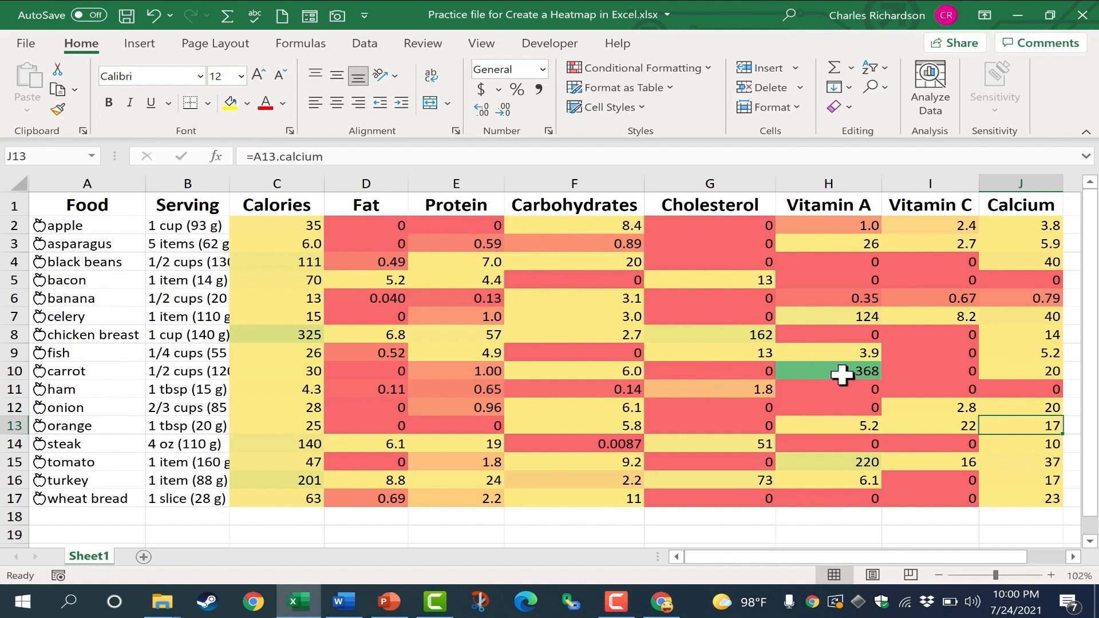
- Inspect carrot's Vitamin A and banana's Calories shading, then undo the whole-table colour scale
left_click(826, 371)
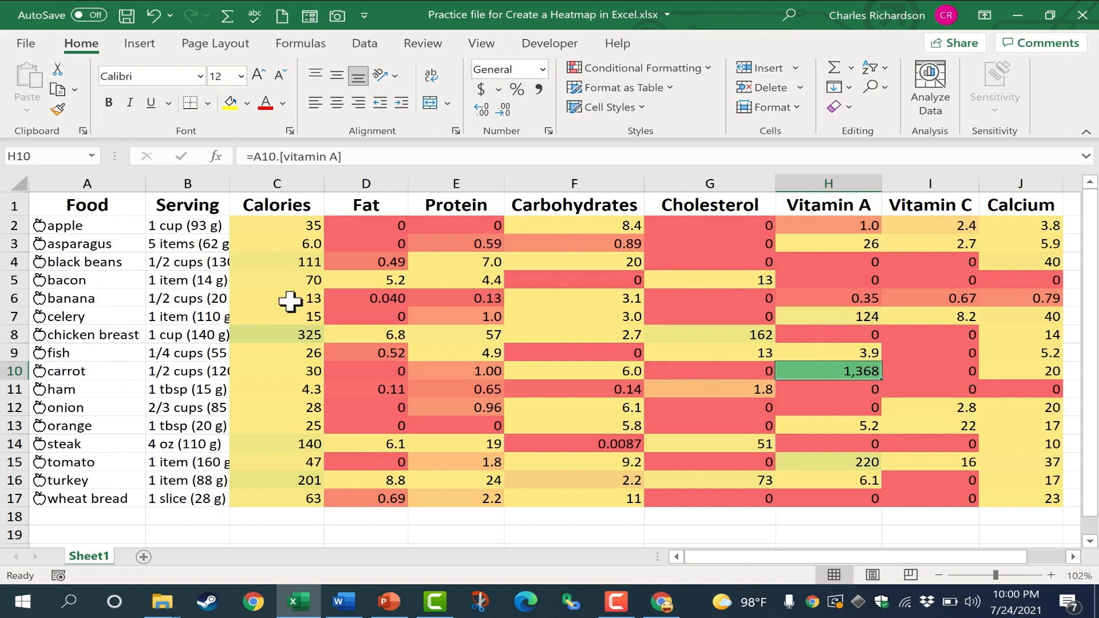
left_click(277, 298)
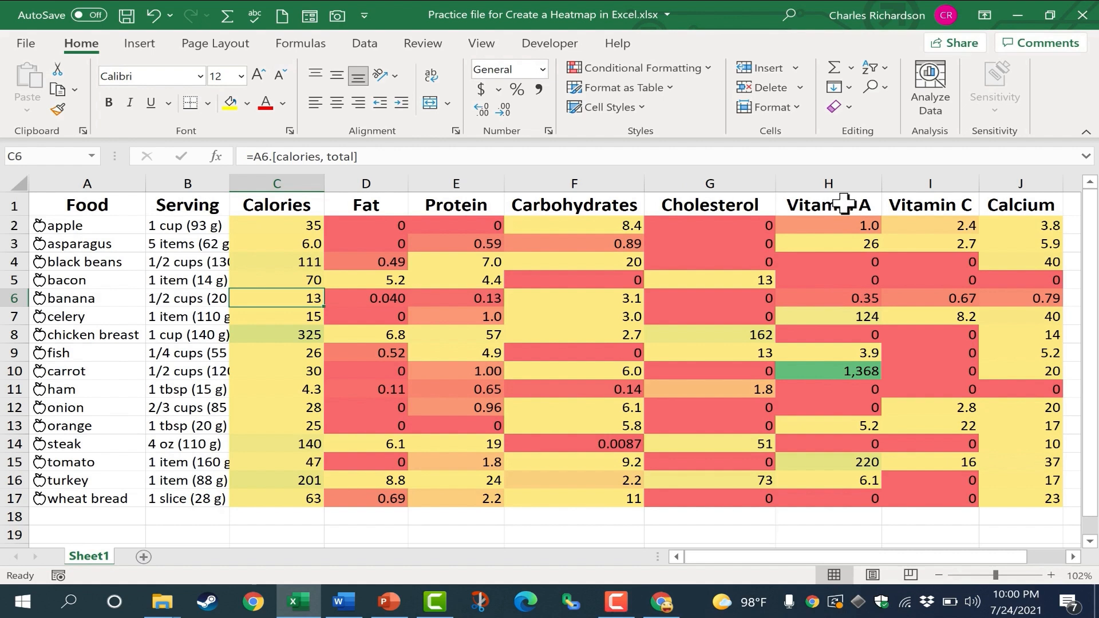
left_click(828, 371)
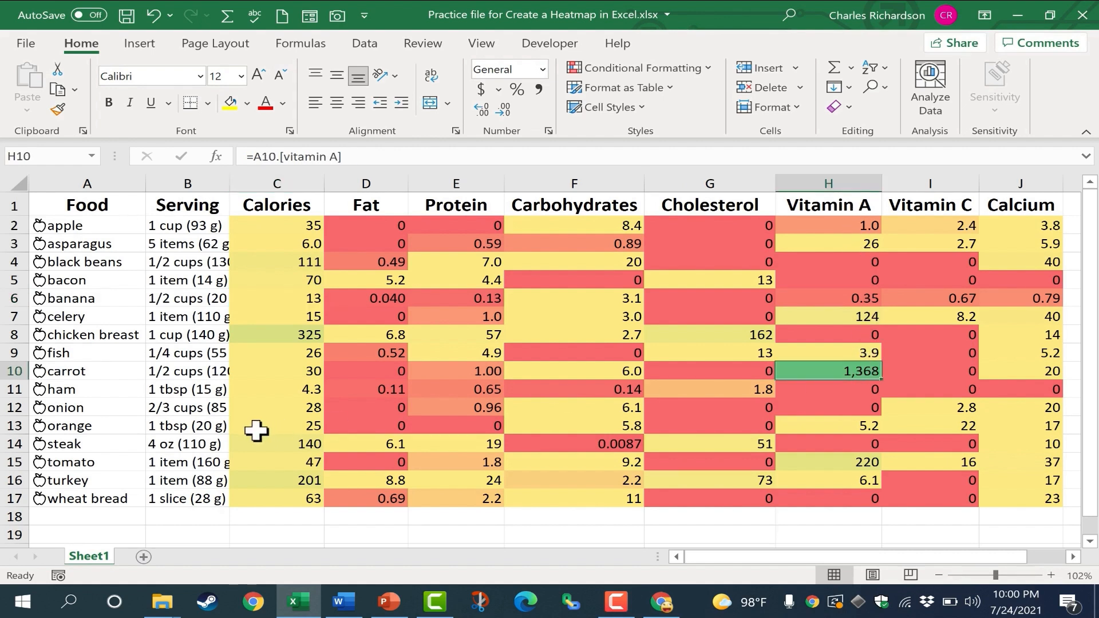
mouse_move(849, 242)
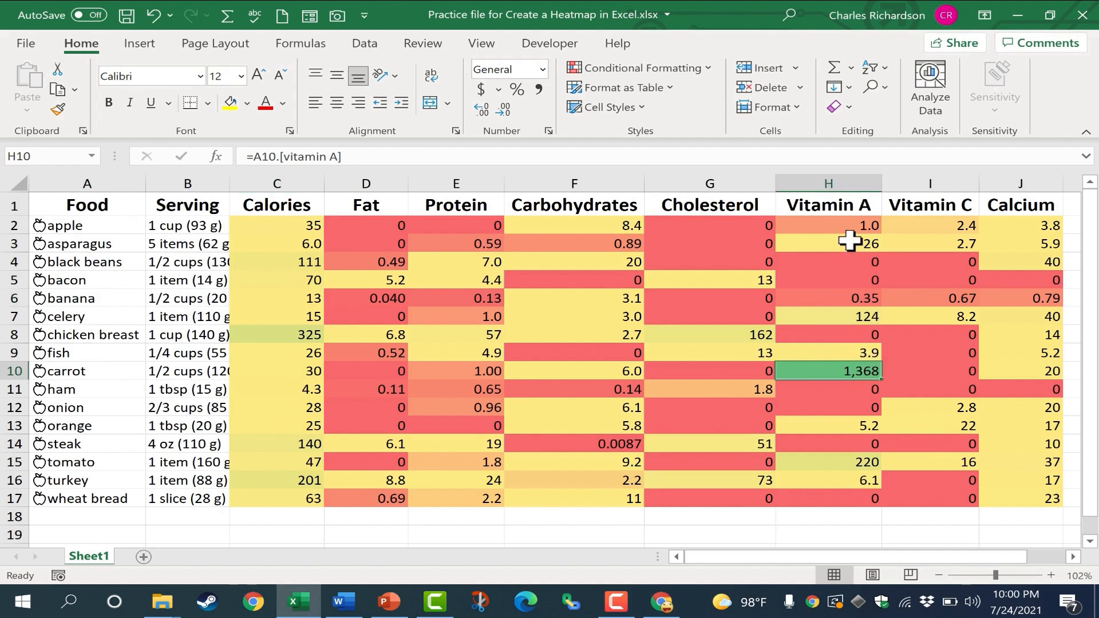
left_click(827, 243)
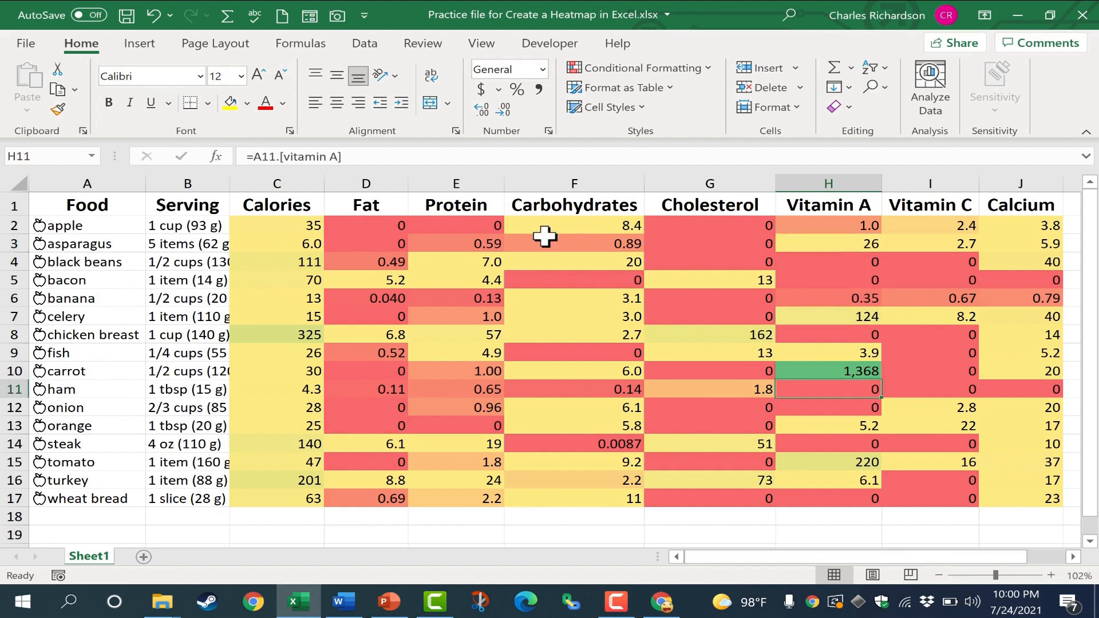
key("ctrl+z")
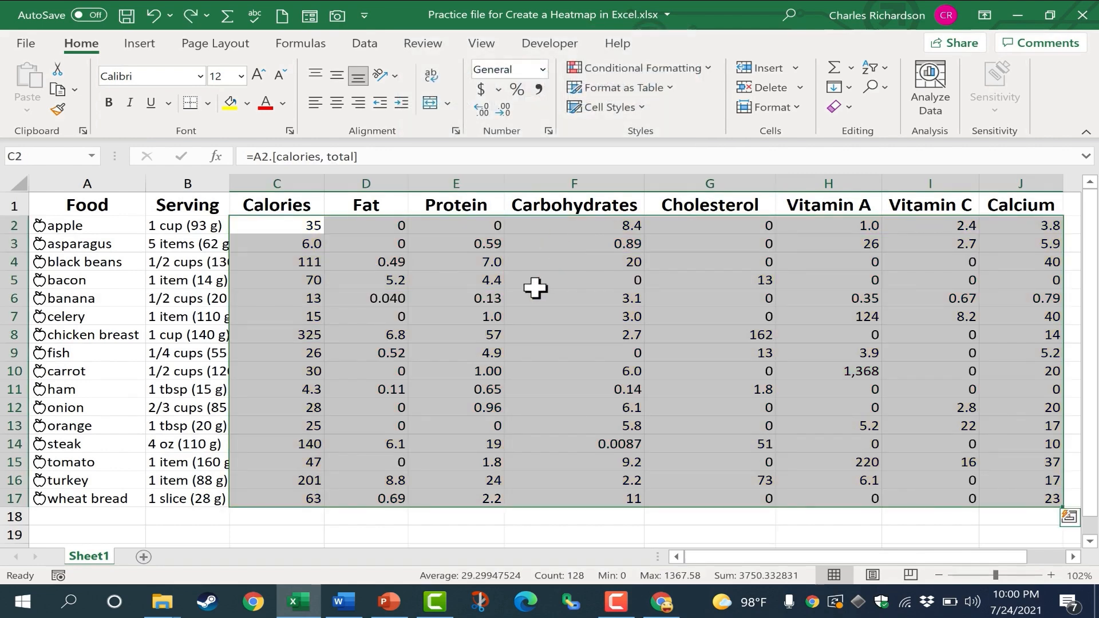
mouse_move(345, 295)
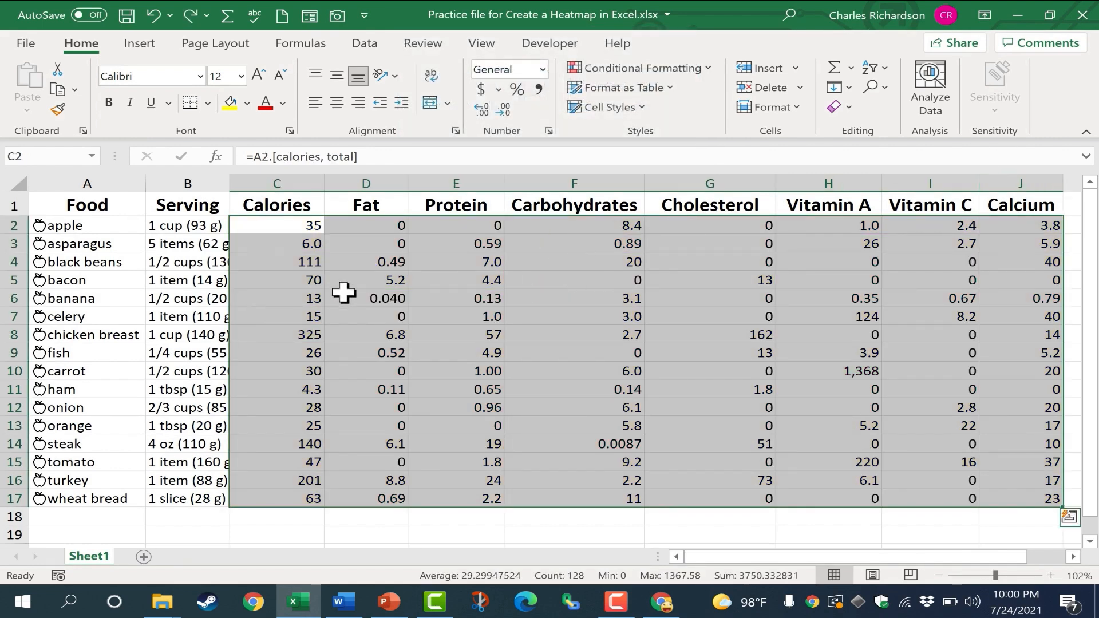
- Select only the Calories values C2:C17 for apple through wheat bread
left_click(573, 334)
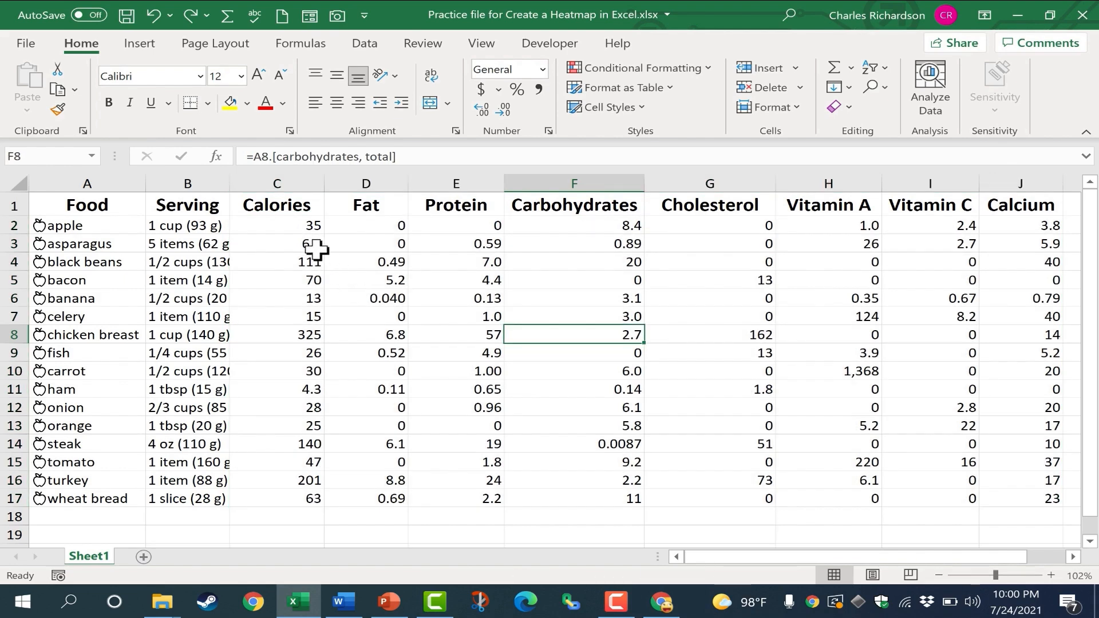
left_click_drag(276, 226, 276, 242)
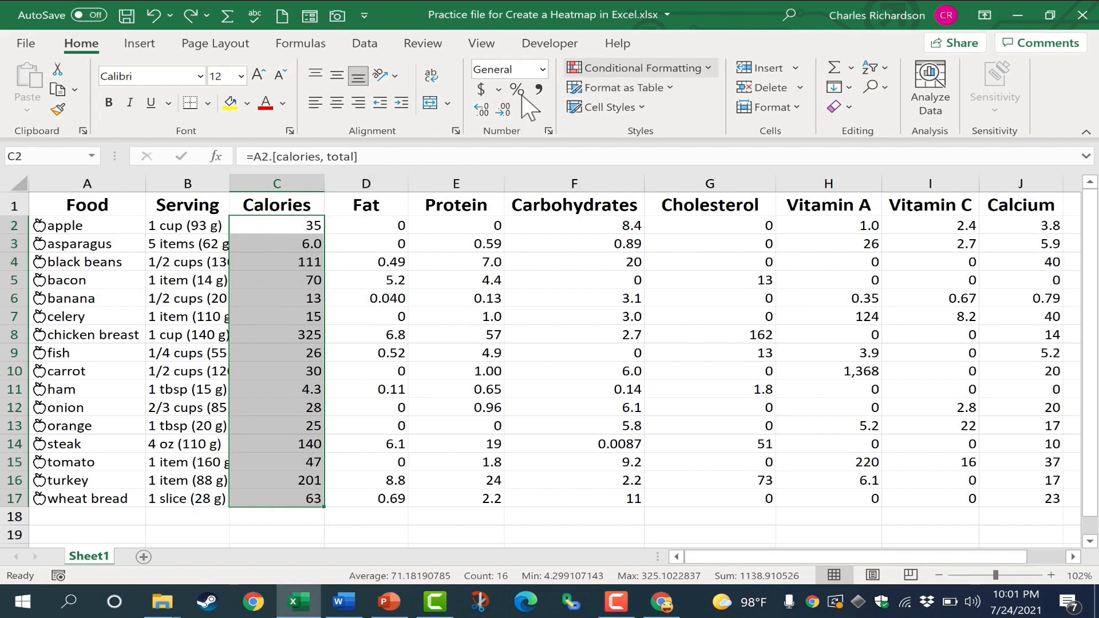
- Apply a Green-Yellow-Red colour scale to the Calories column alone, 325 green and 4.3 red
left_click(639, 67)
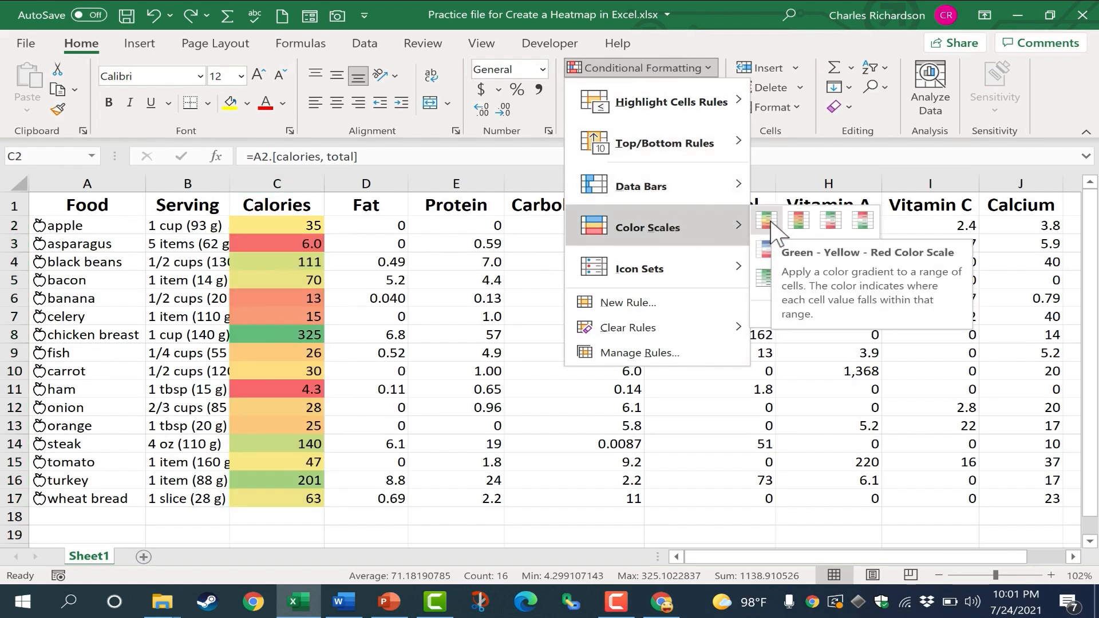
left_click(365, 316)
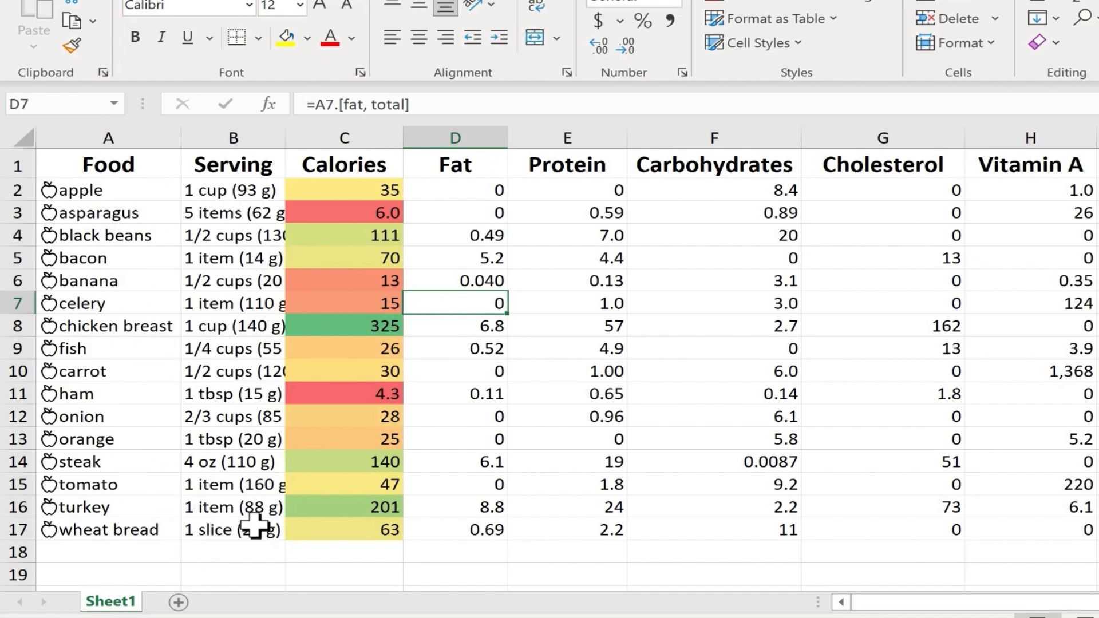
mouse_move(218, 392)
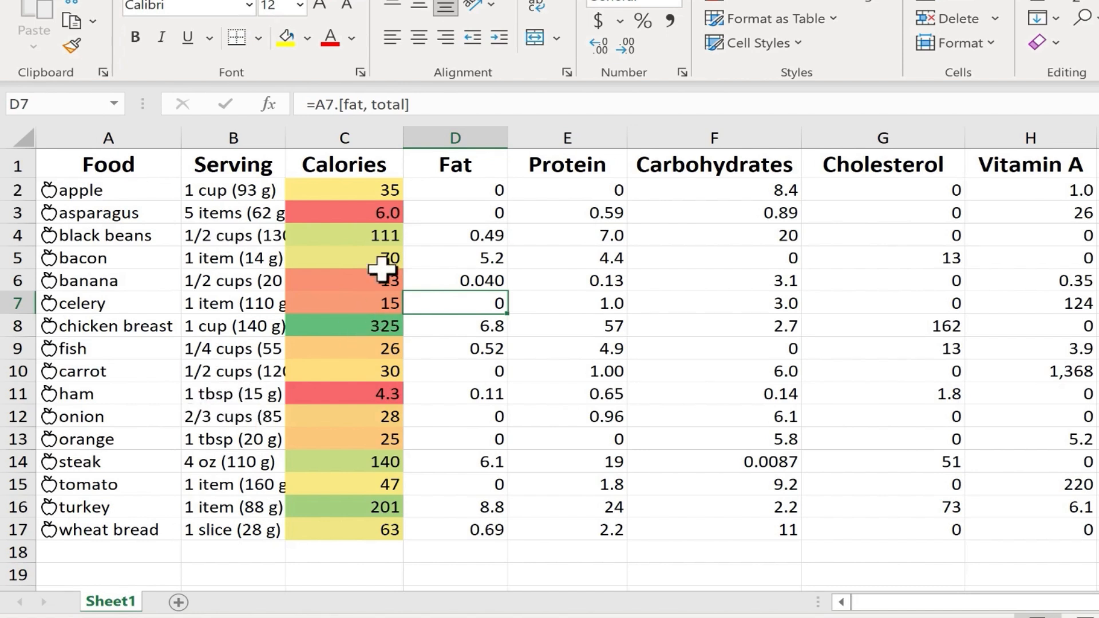
mouse_move(351, 216)
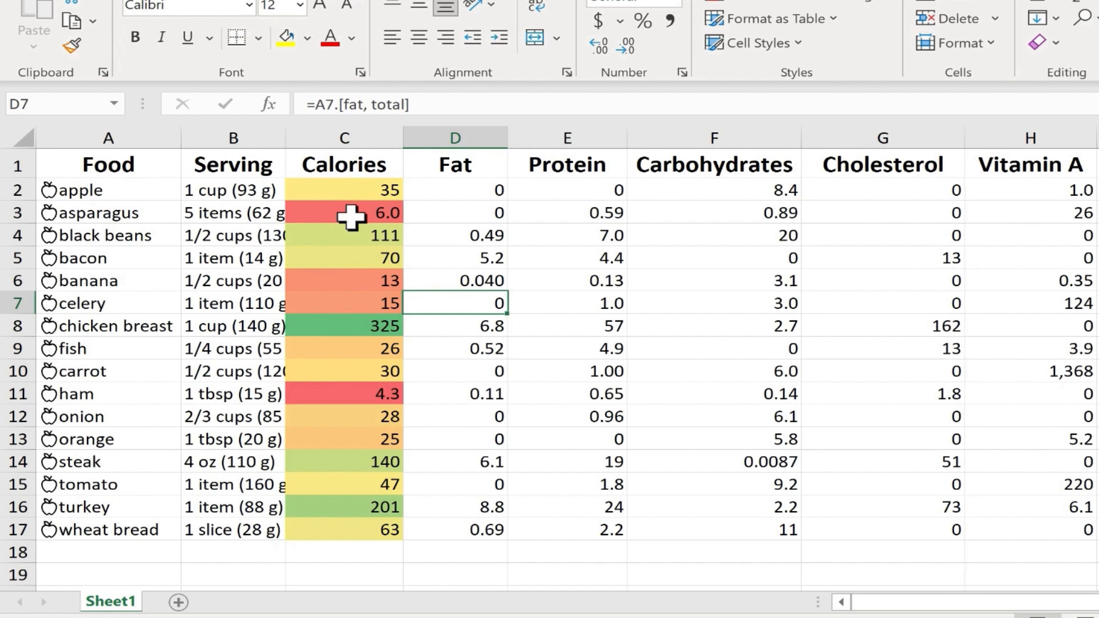
left_click(567, 393)
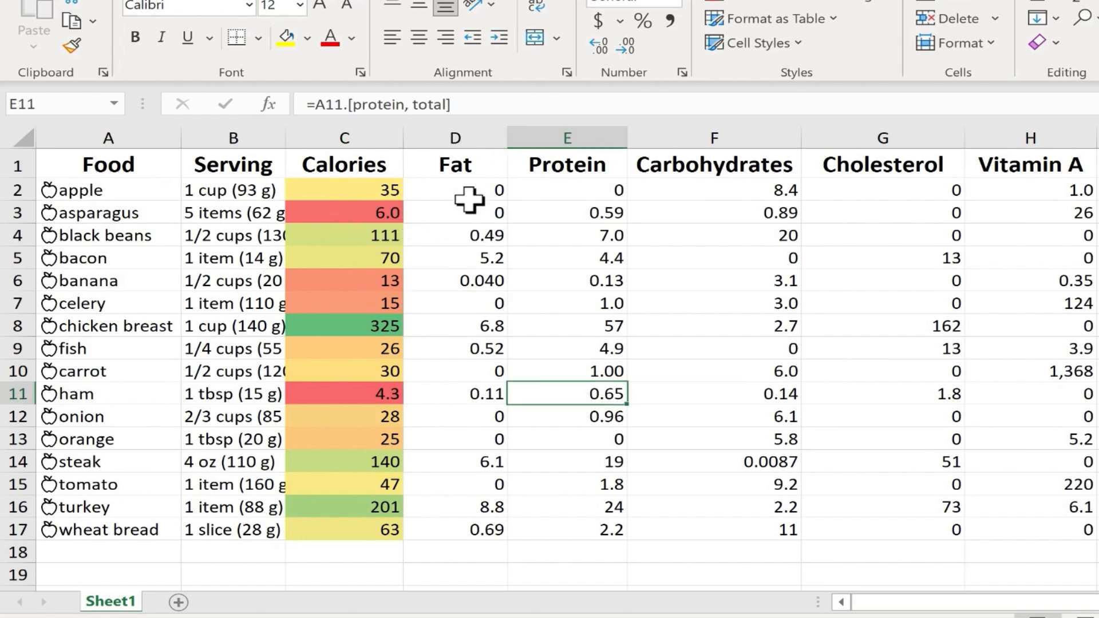
left_click(454, 137)
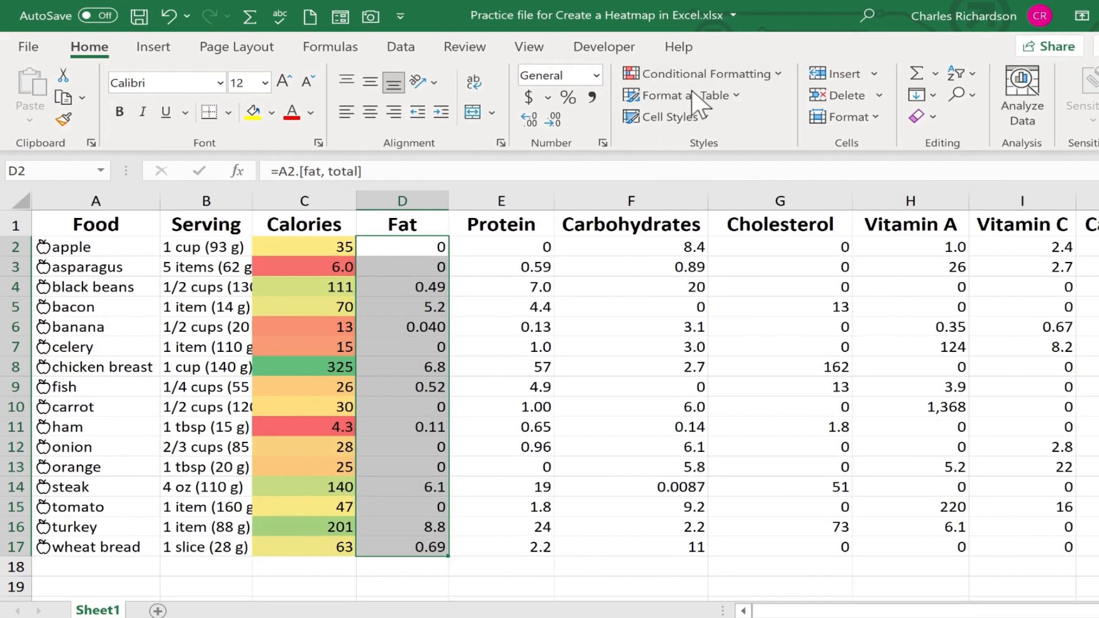
left_click(703, 73)
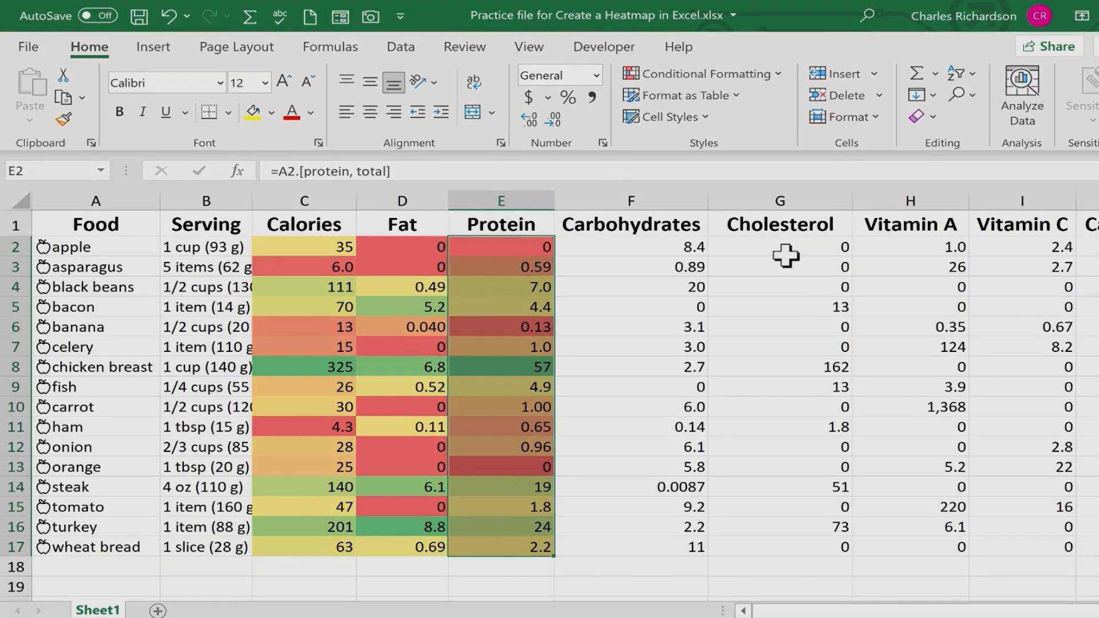
left_click(909, 586)
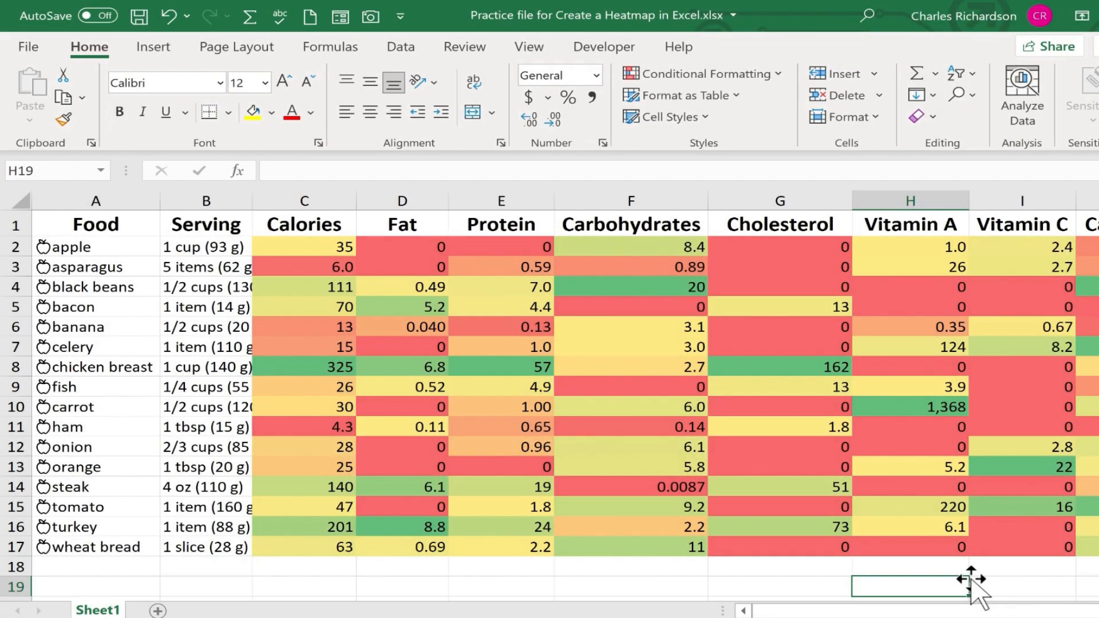
mouse_move(838, 73)
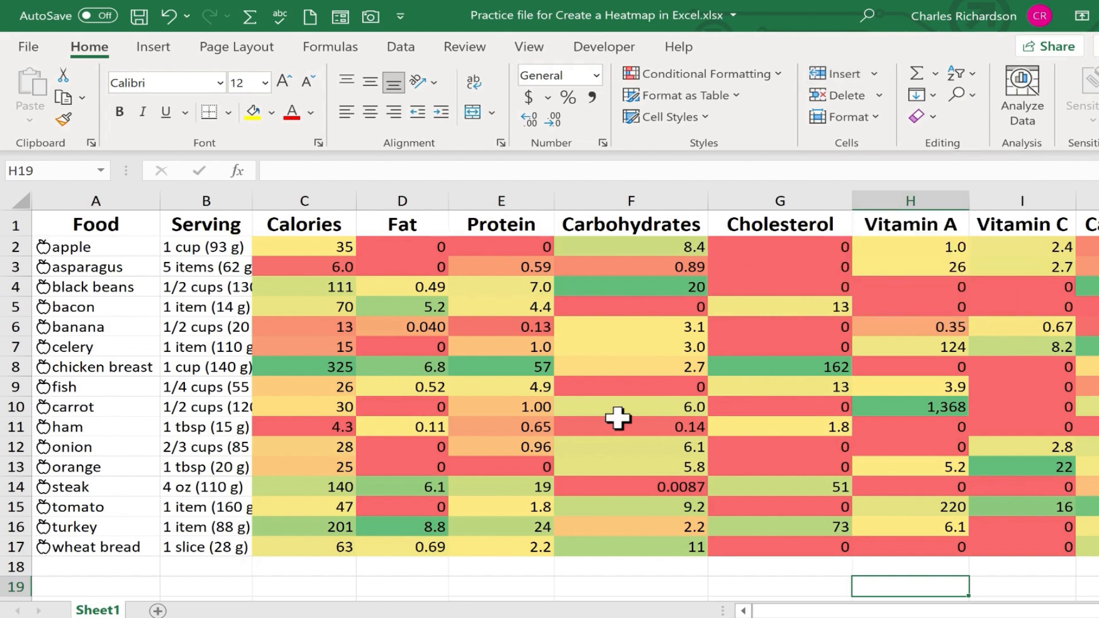
mouse_move(563, 285)
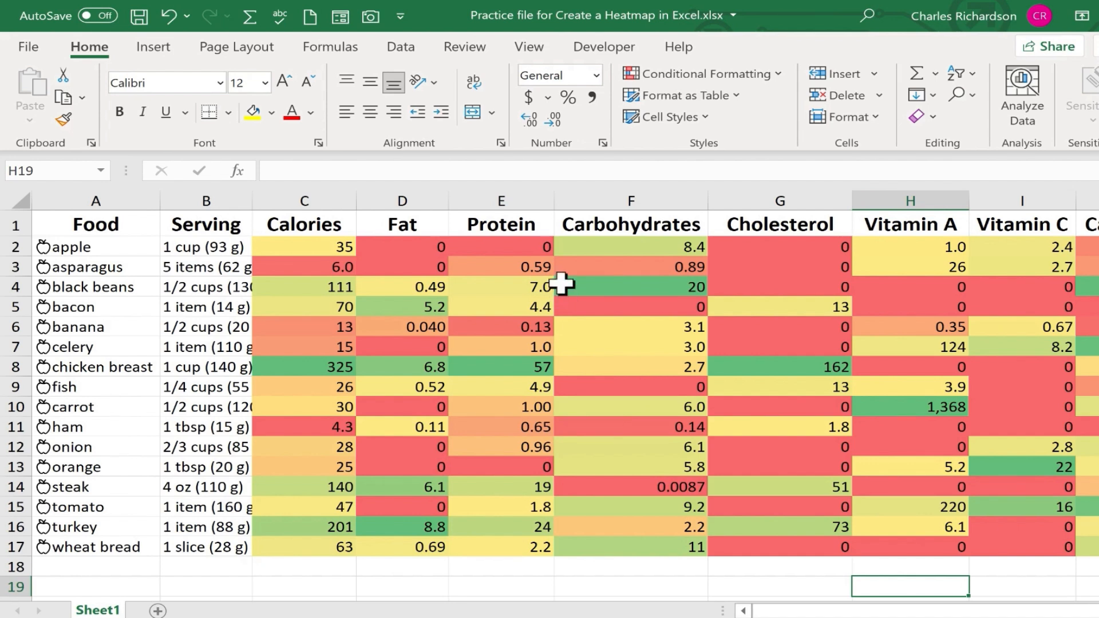
mouse_move(802, 286)
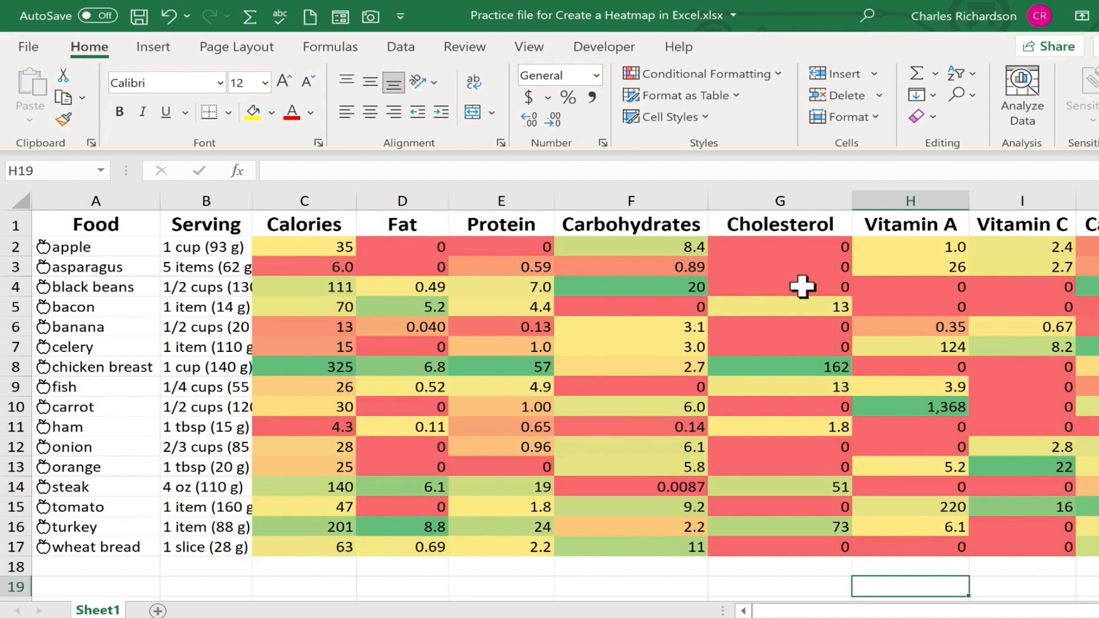
mouse_move(340, 337)
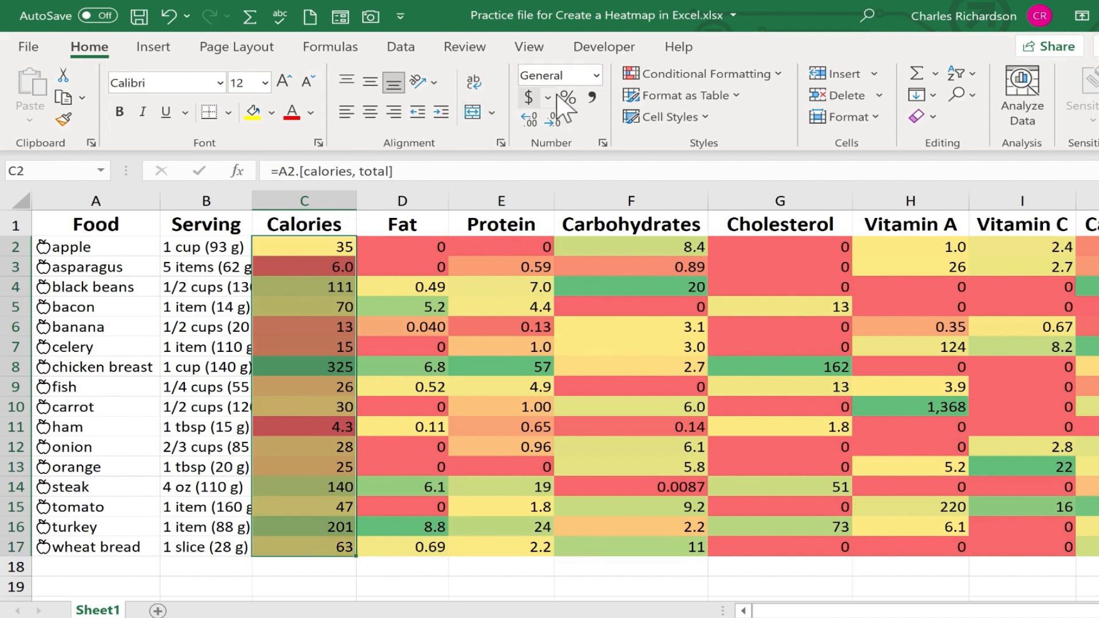
mouse_move(701, 74)
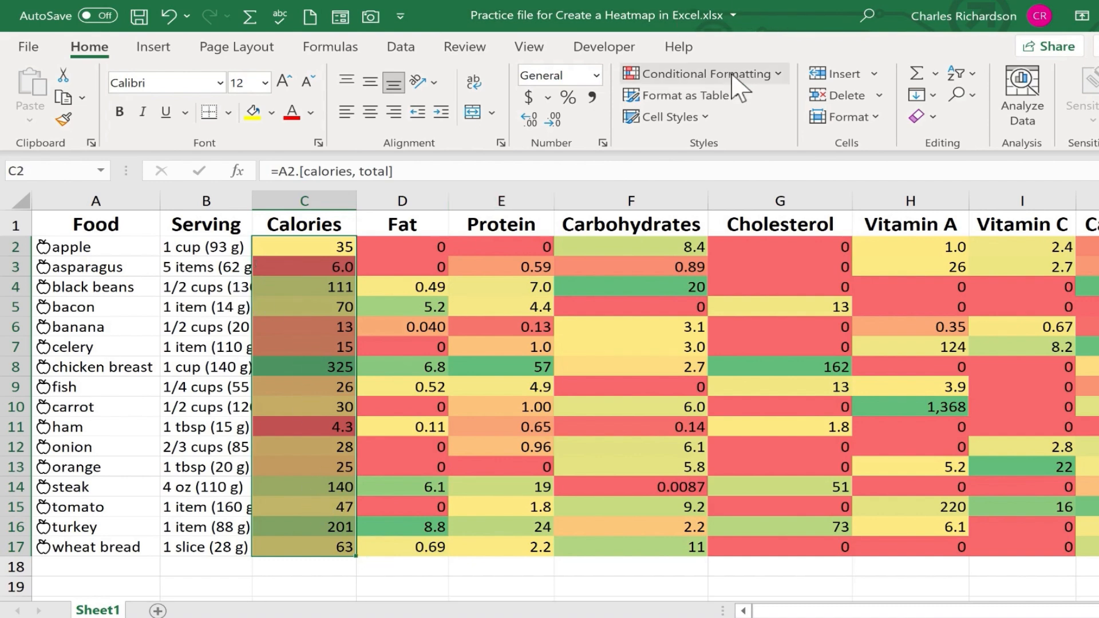
- Reverse Calories to a Red-Yellow-Green scale so 325 is red, then select the Fat values
left_click(701, 73)
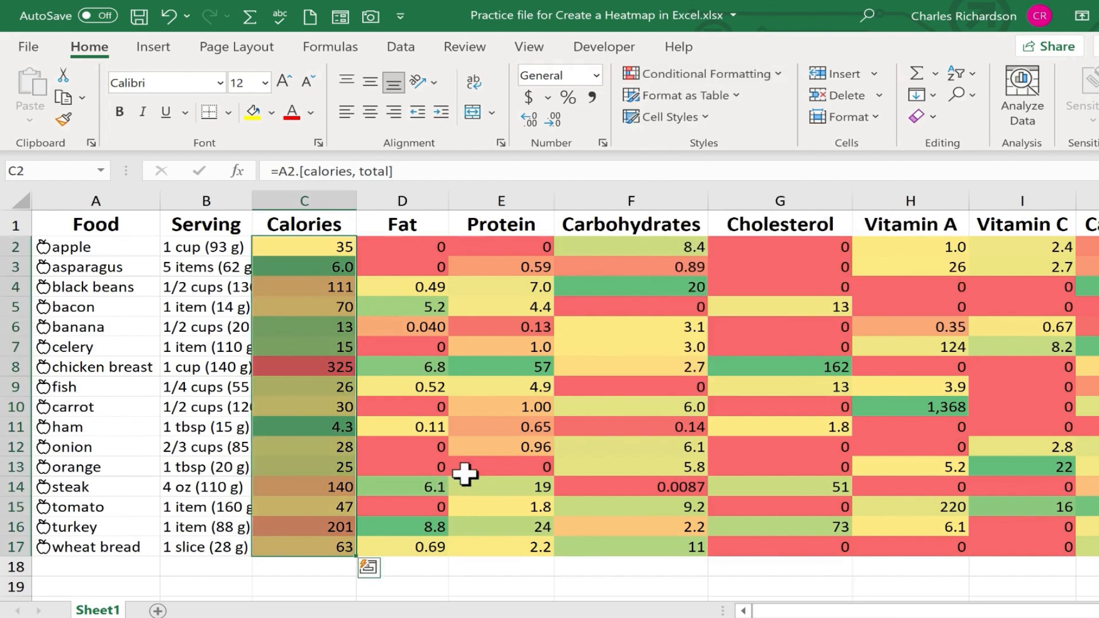
left_click(402, 487)
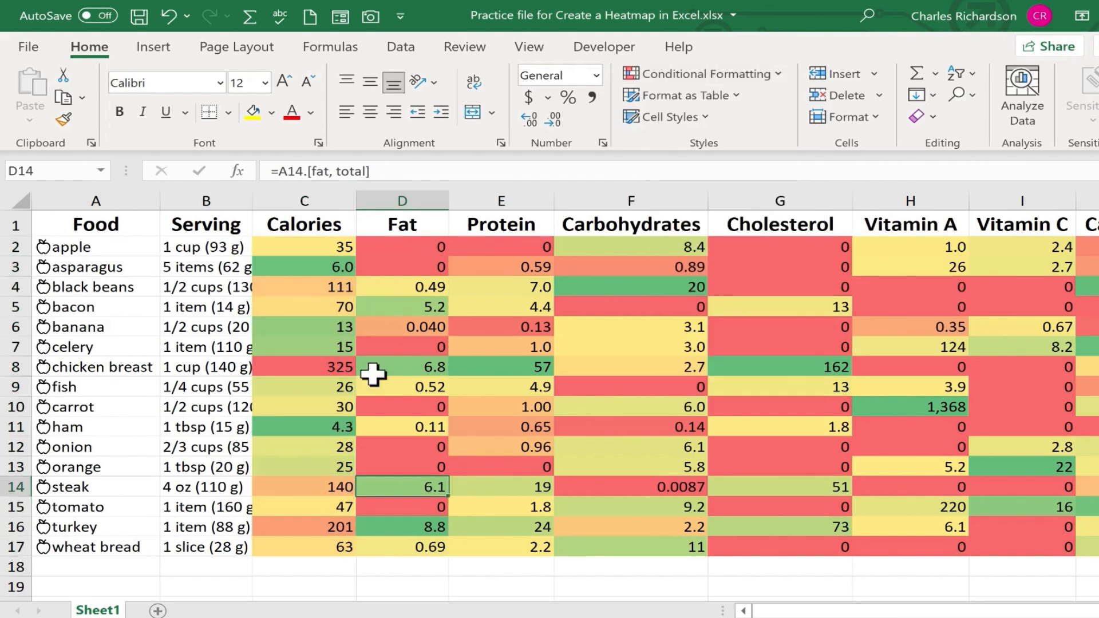
mouse_move(294, 350)
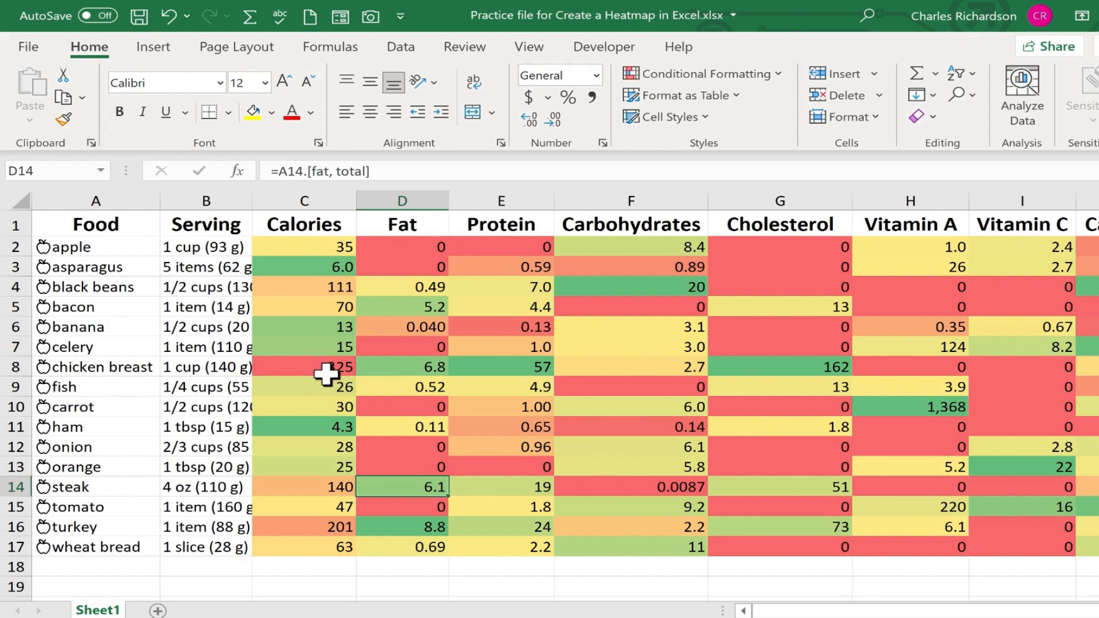
left_click(402, 248)
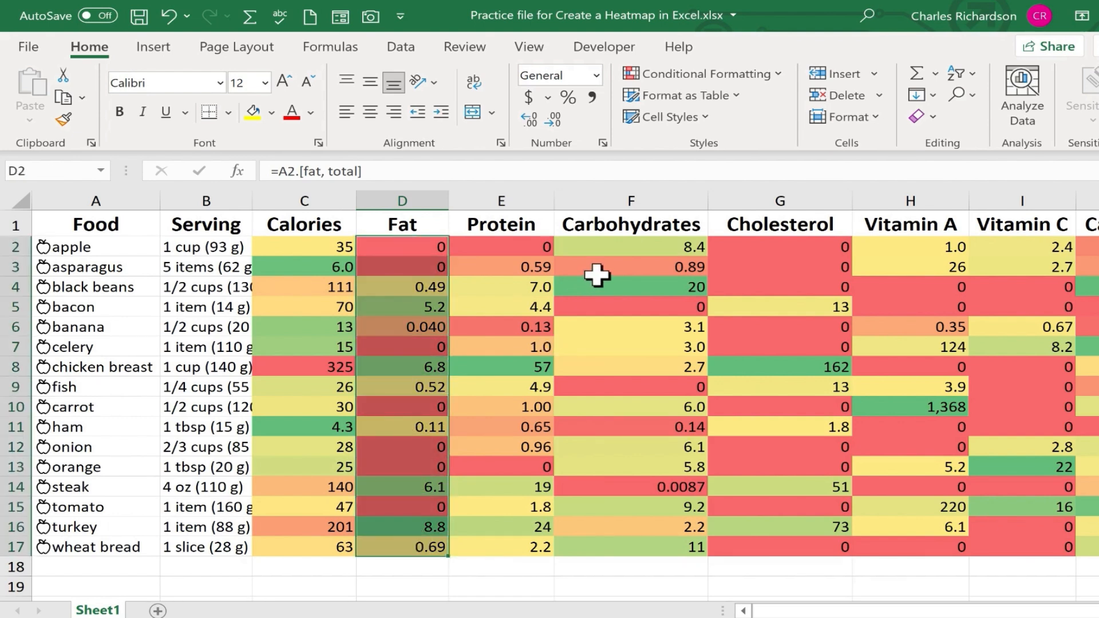
mouse_move(823, 282)
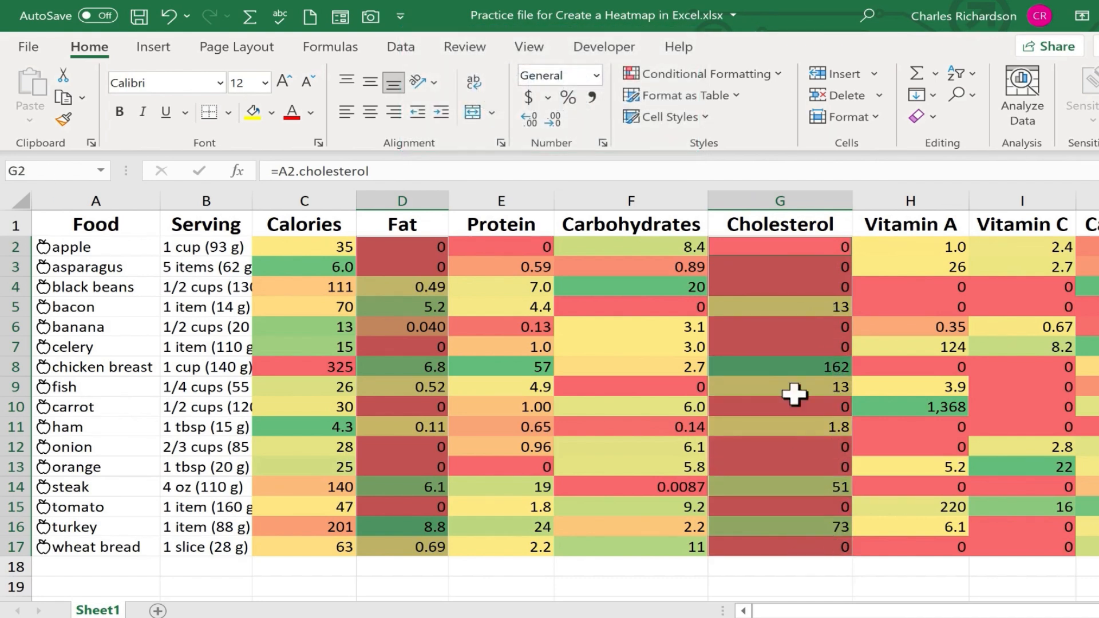
mouse_move(863, 302)
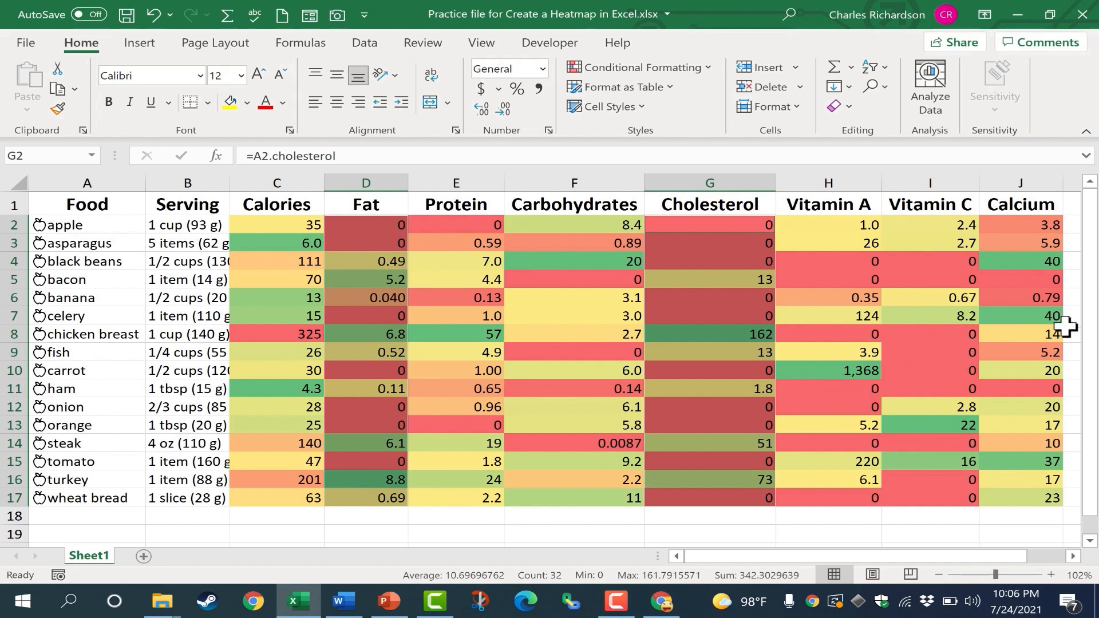
mouse_move(379, 211)
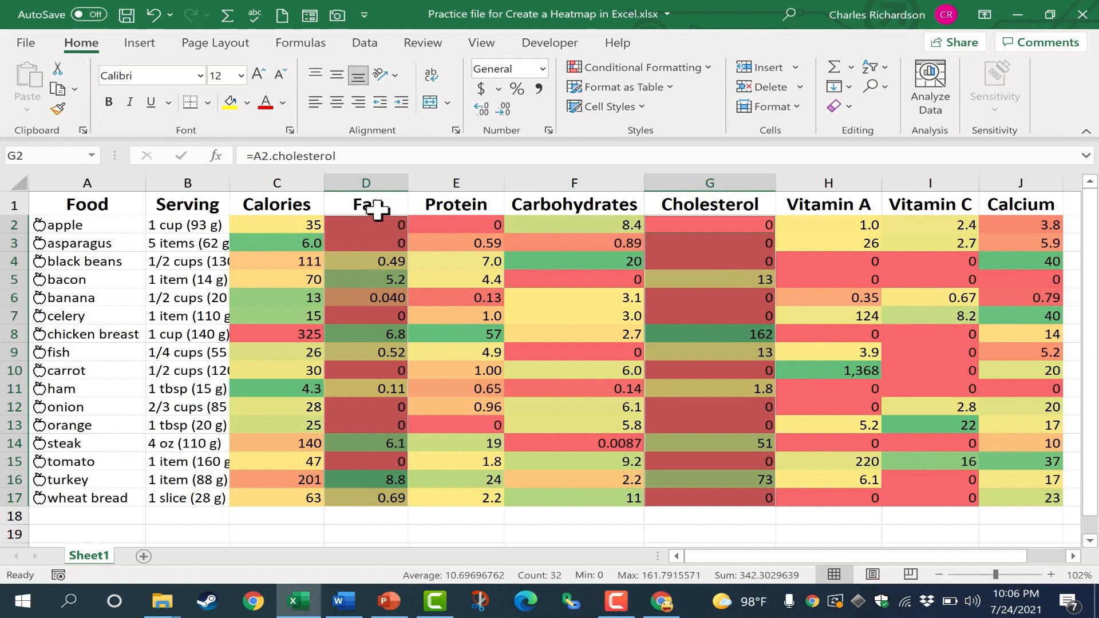
mouse_move(386, 257)
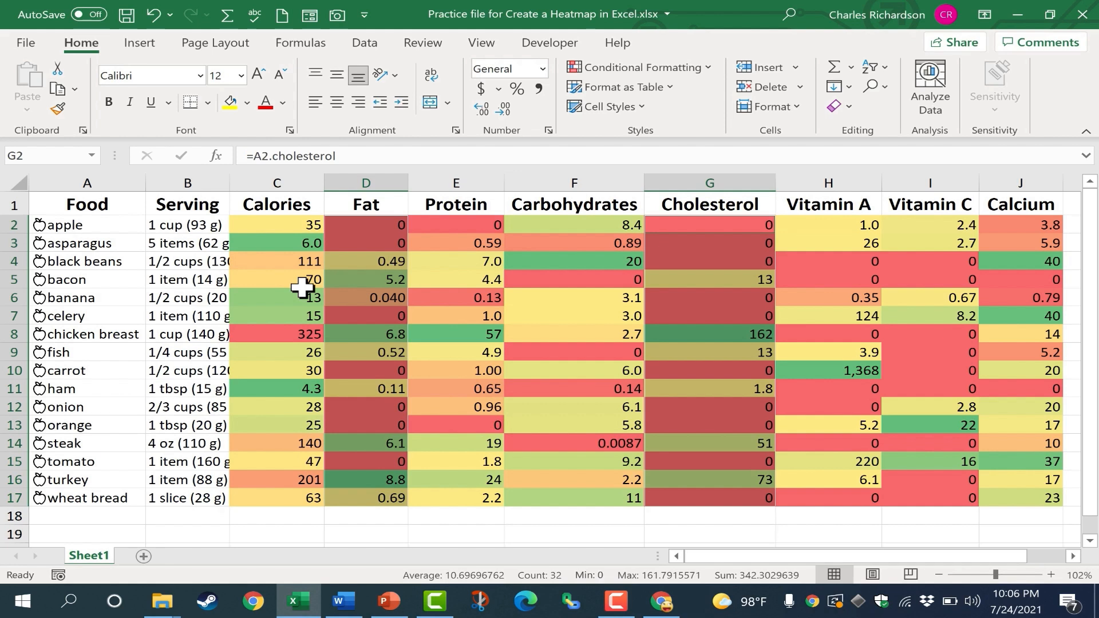
mouse_move(851, 277)
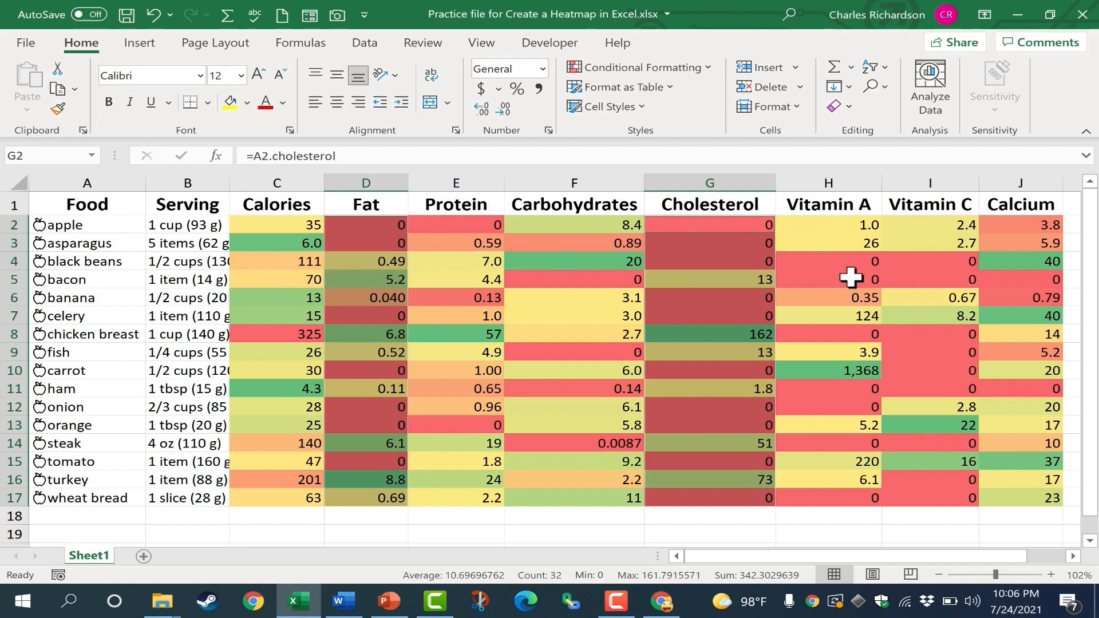
- Apply reversed Red-Yellow-Green scales to Fat D2:D17 and Cholesterol G2:G17
left_click(639, 68)
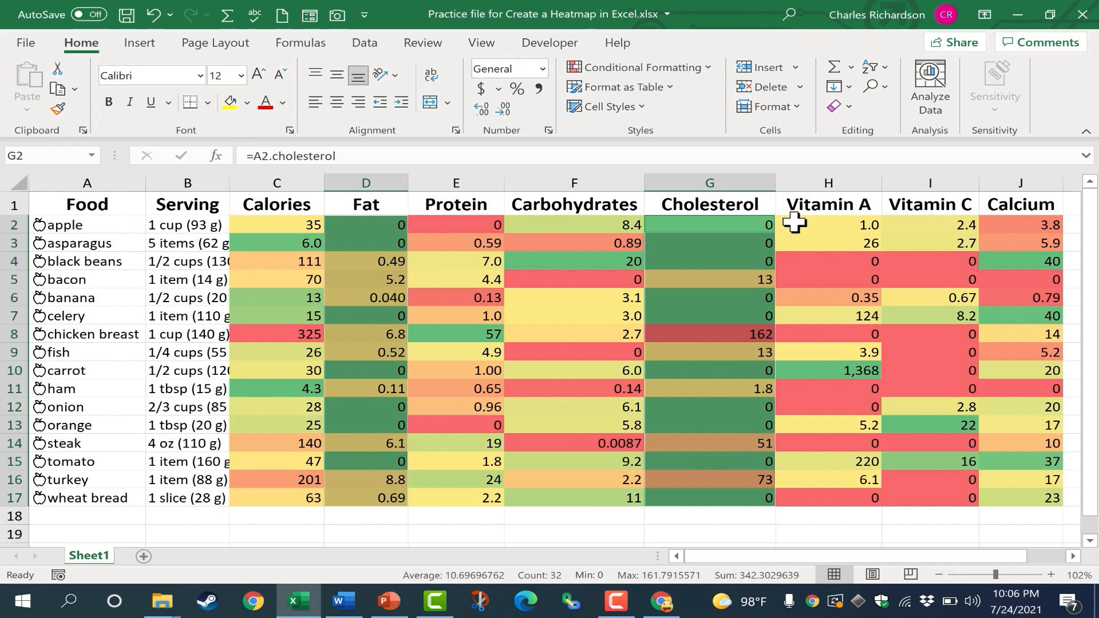
mouse_move(751, 254)
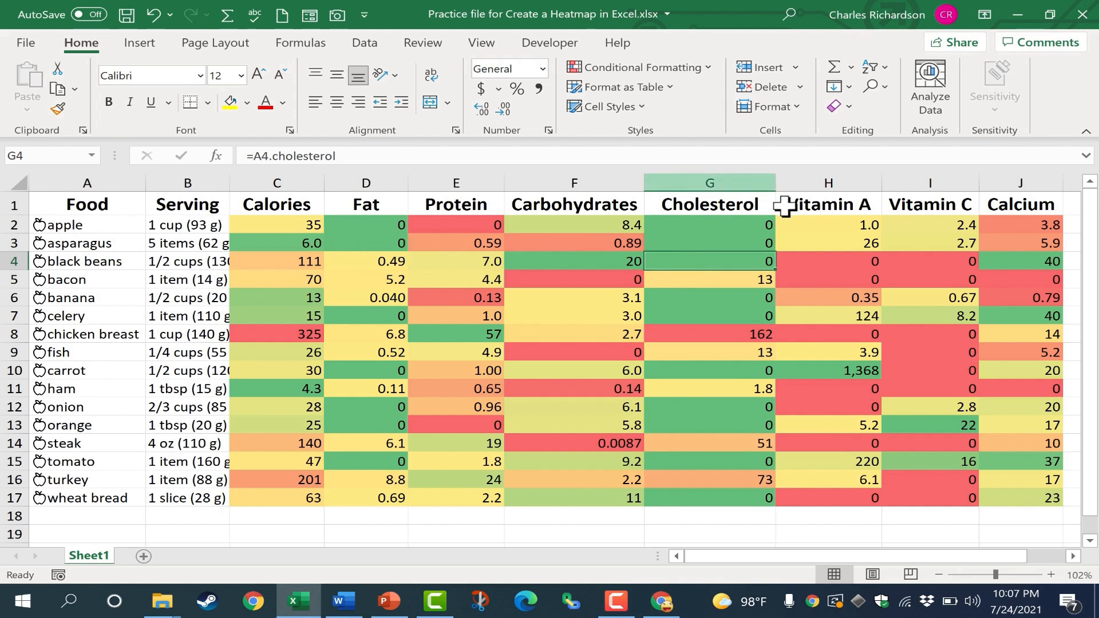
mouse_move(863, 214)
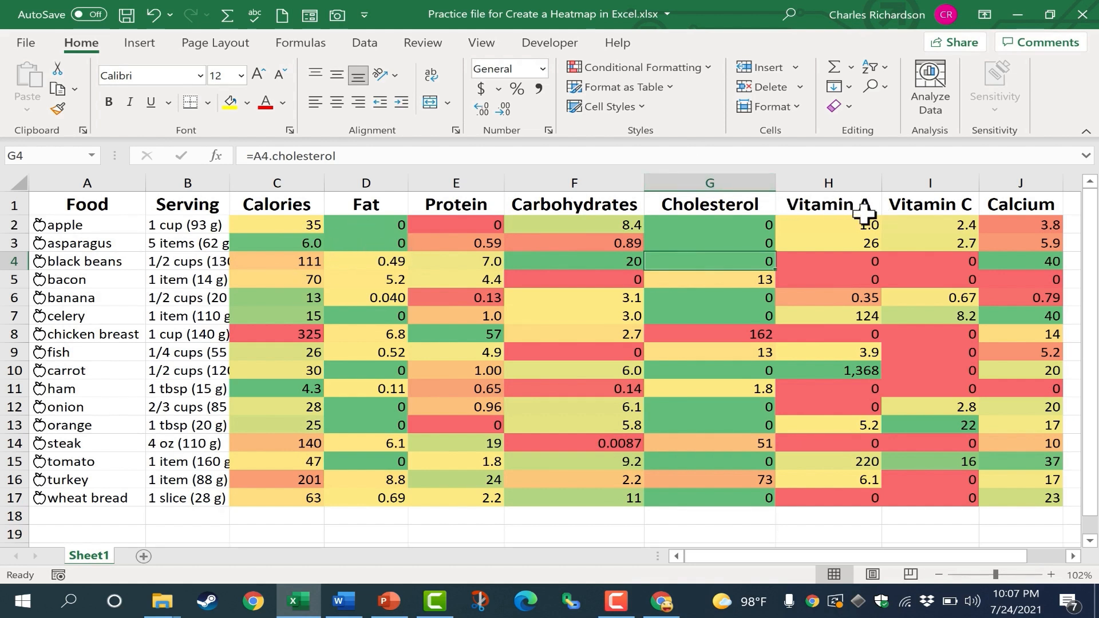
mouse_move(536, 230)
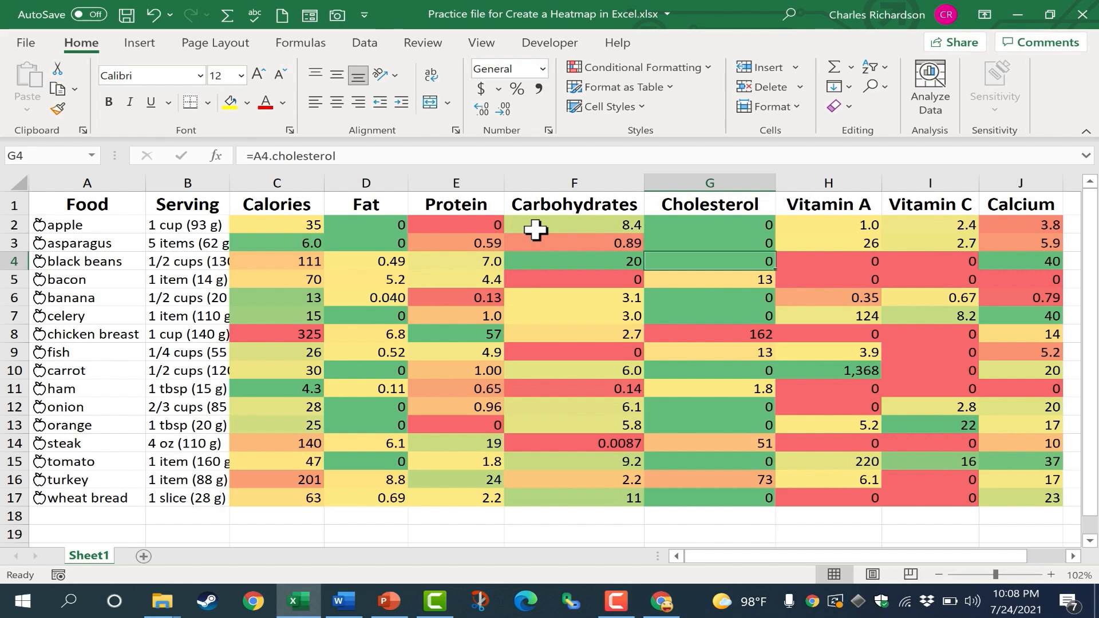
left_click(638, 67)
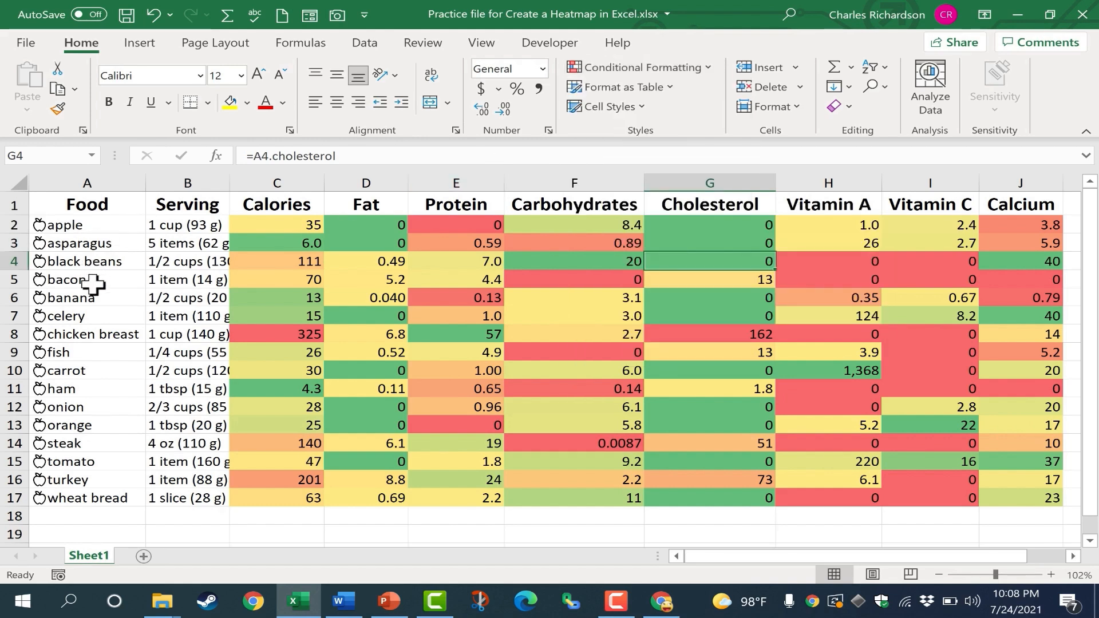
mouse_move(125, 400)
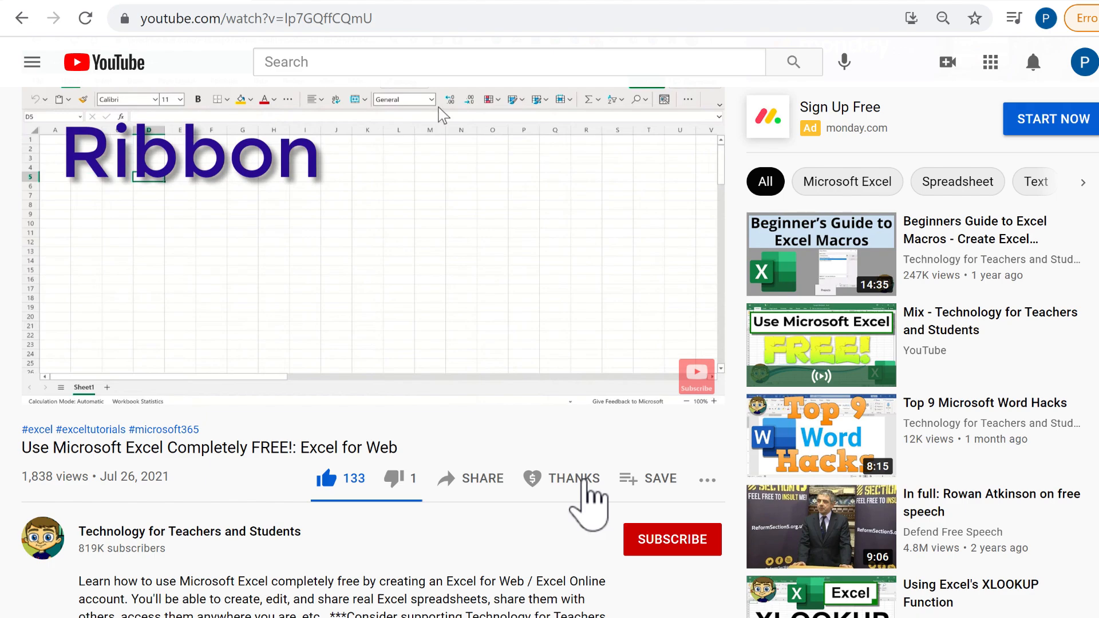
left_click(573, 479)
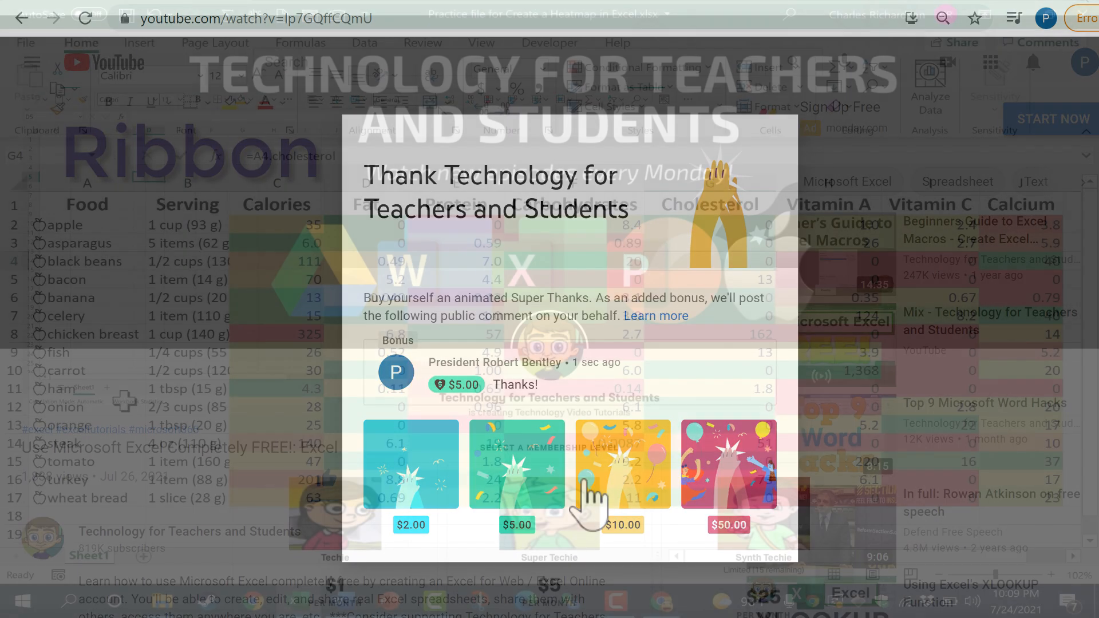